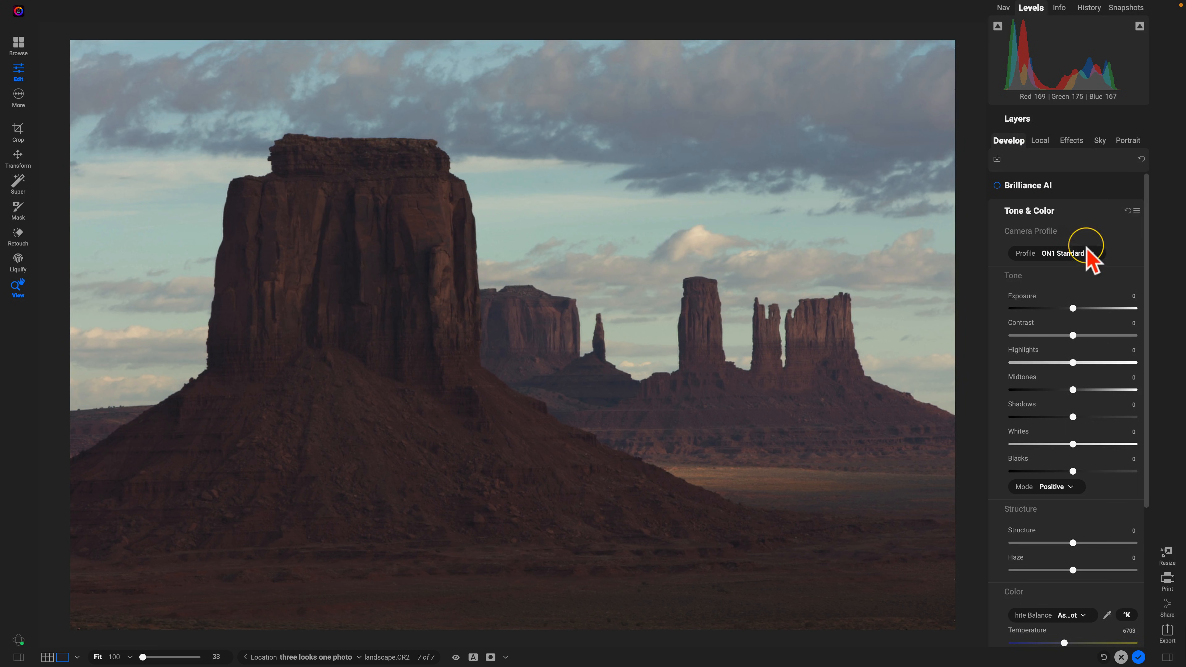
Step: Apply the ON1 Landscape profile and raise Contrast and Midtones to 21 each
left_click(1064, 252)
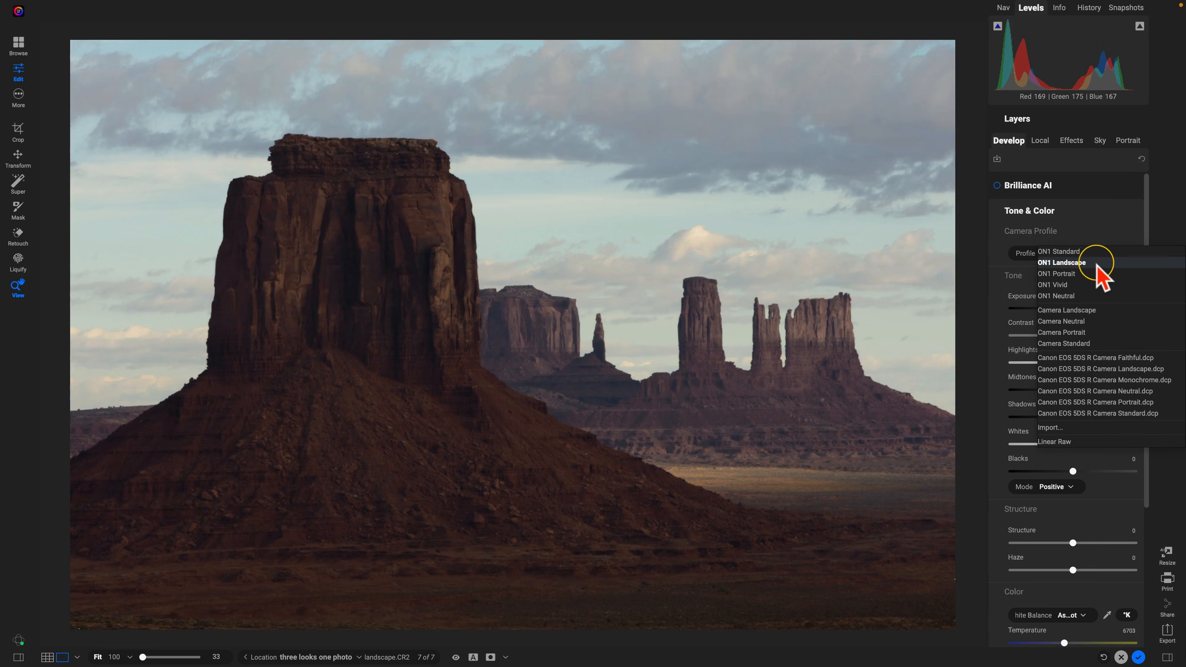
left_click(1061, 263)
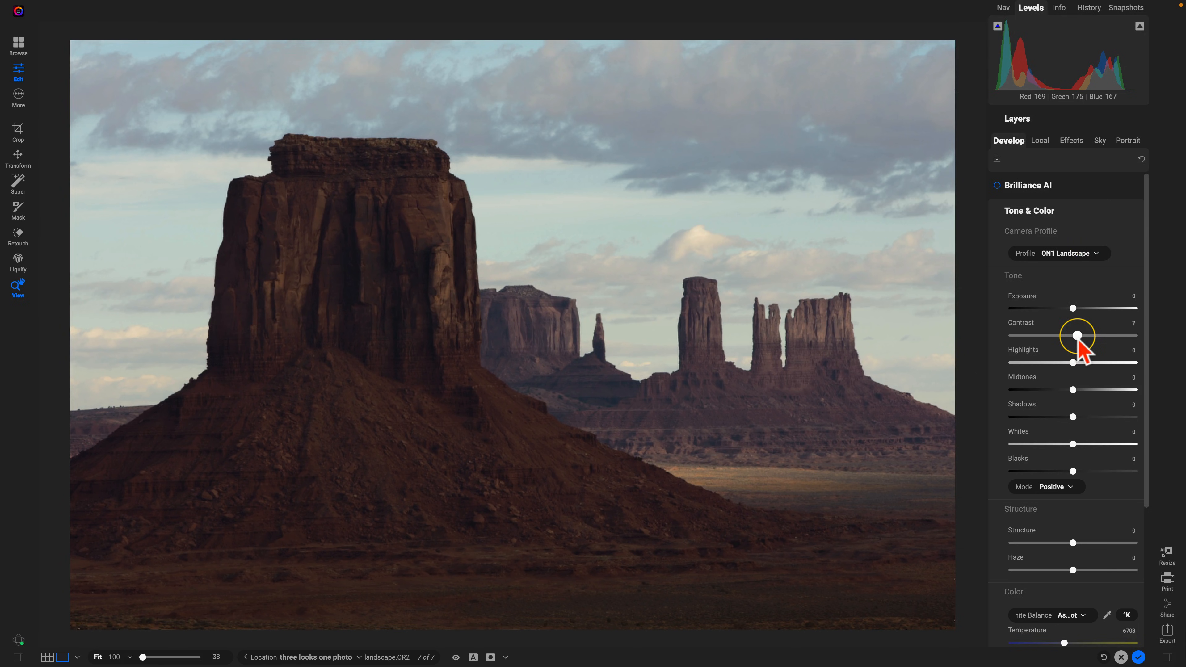
left_click_drag(1076, 336, 1088, 336)
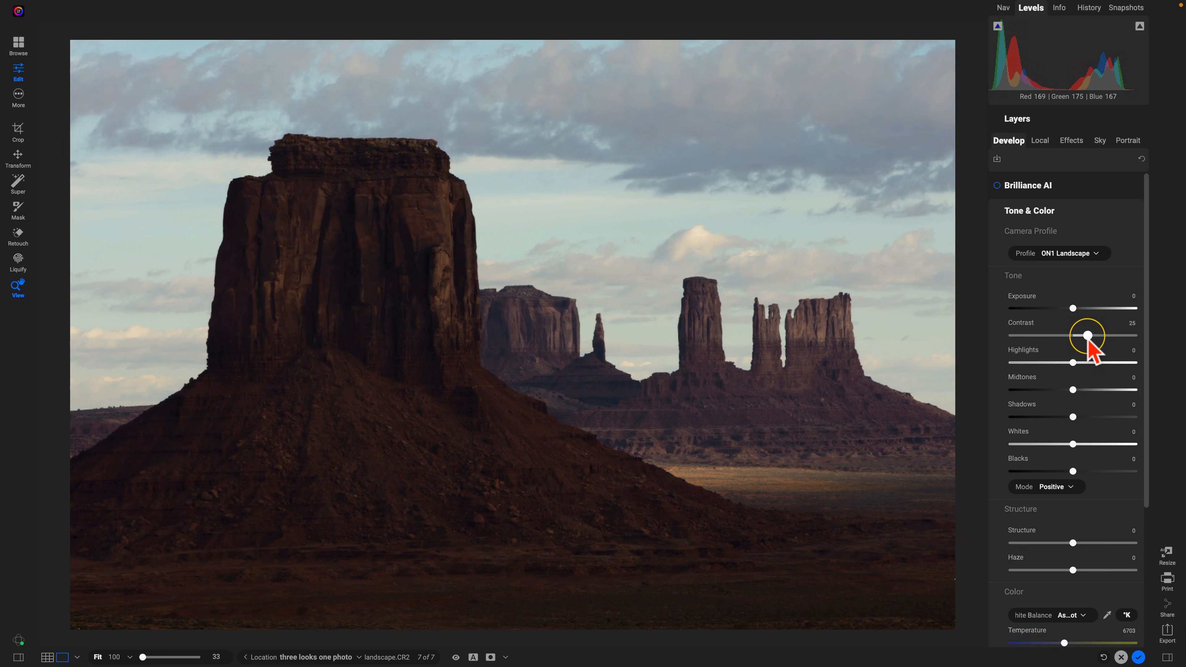
left_click_drag(1094, 335, 1072, 390)
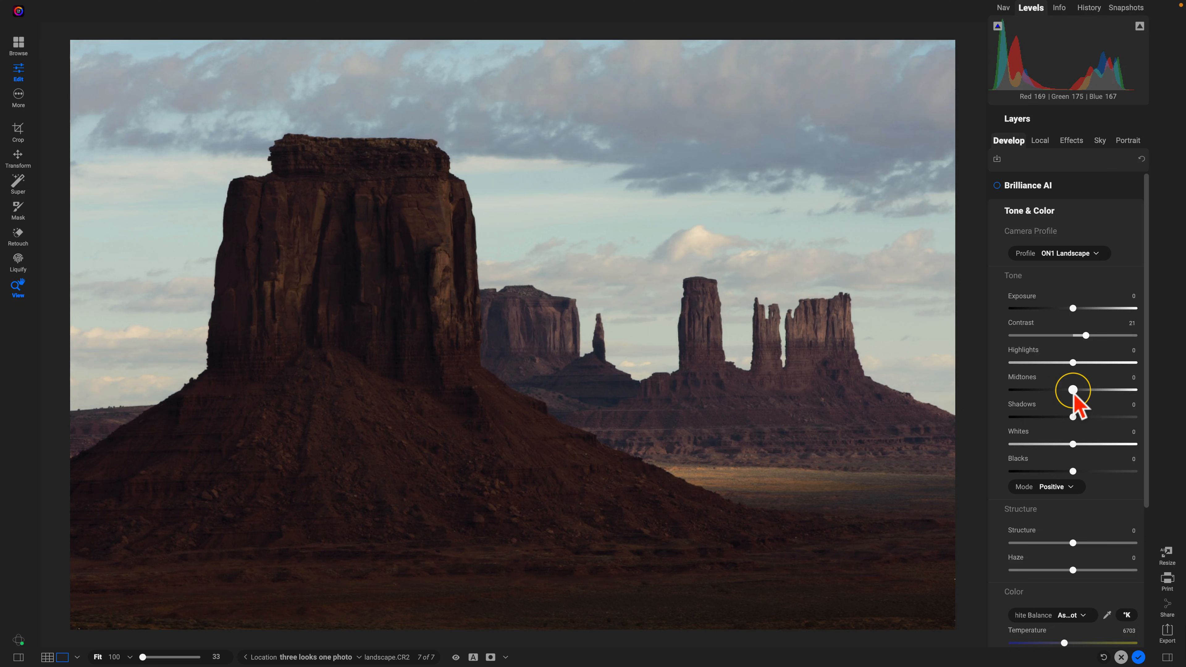
left_click_drag(1073, 391, 1083, 391)
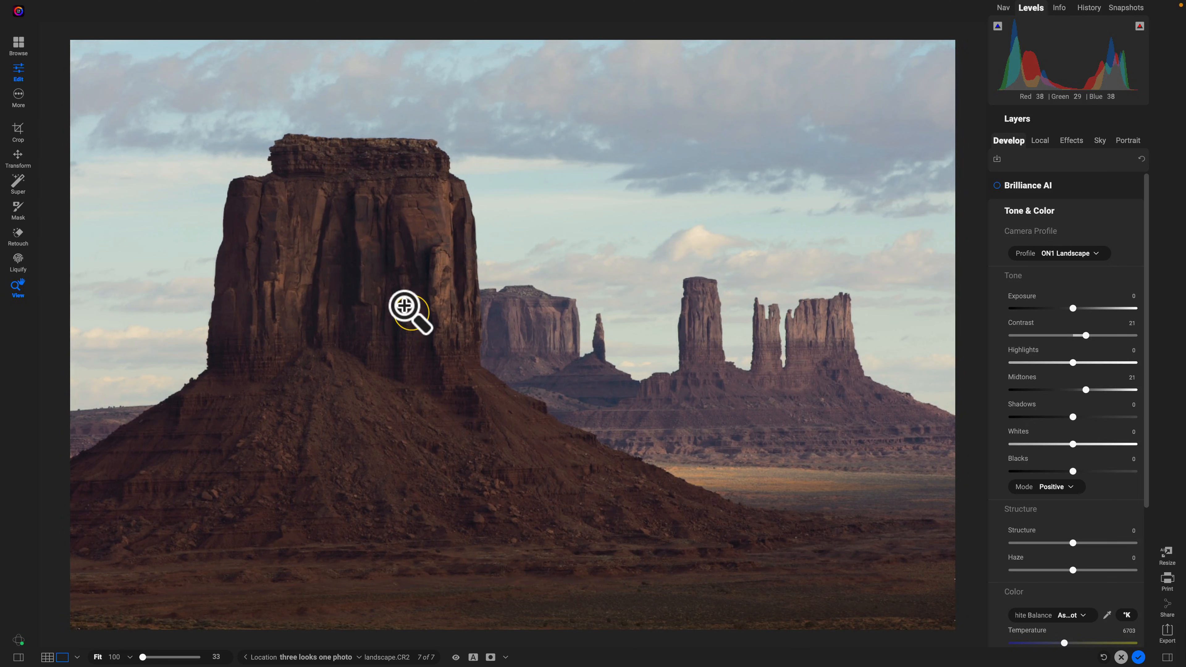
mouse_move(681, 227)
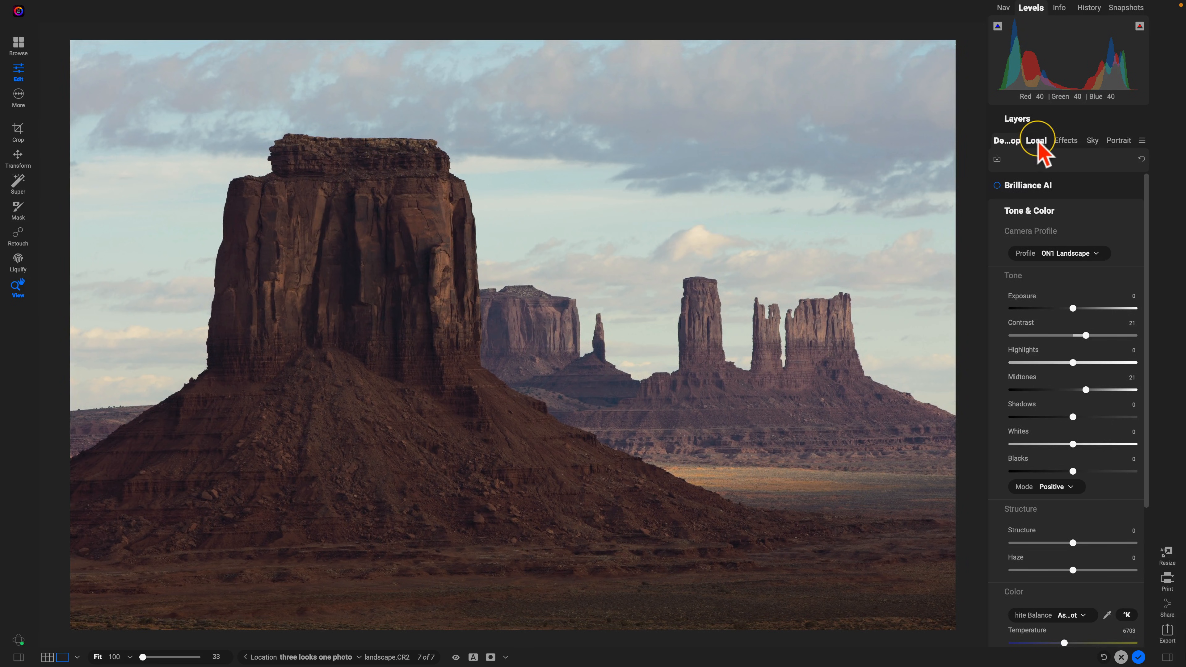
Step: Add a local adjustment limited to the sky
left_click(1035, 141)
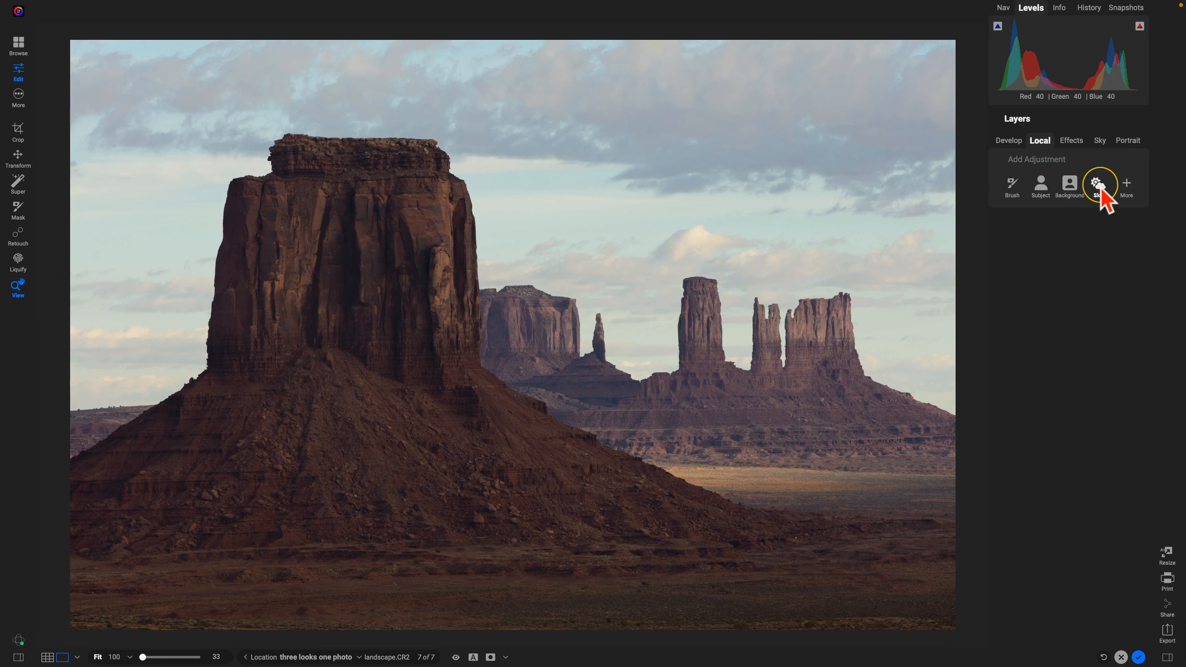
left_click(1098, 185)
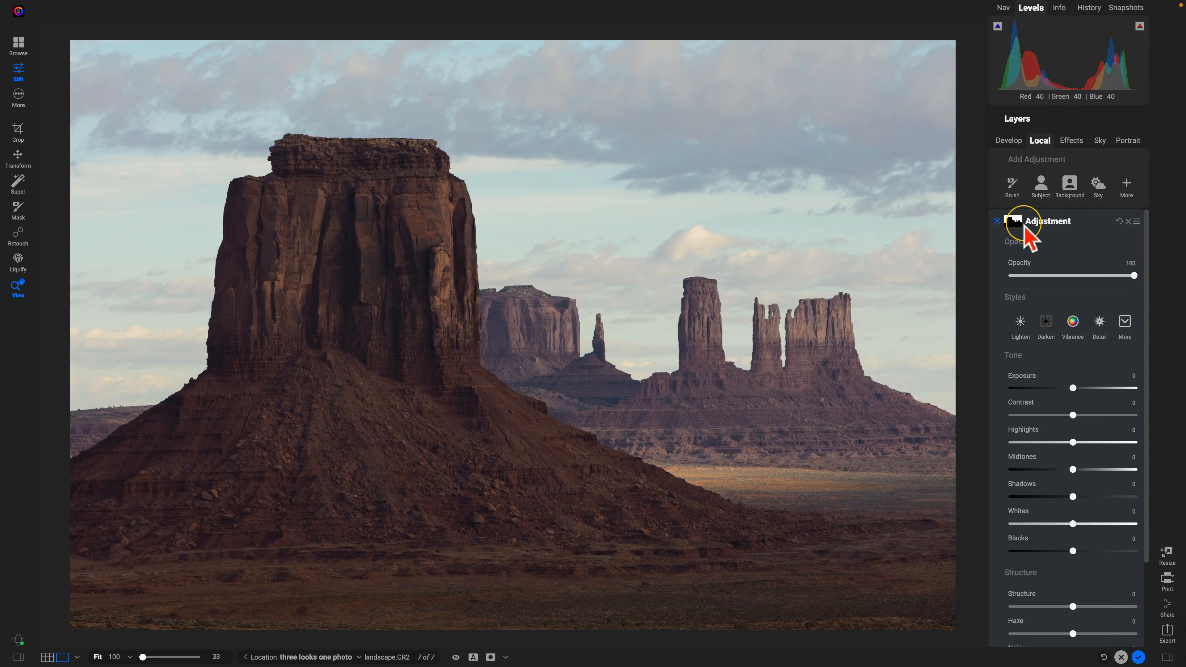
left_click(490, 657)
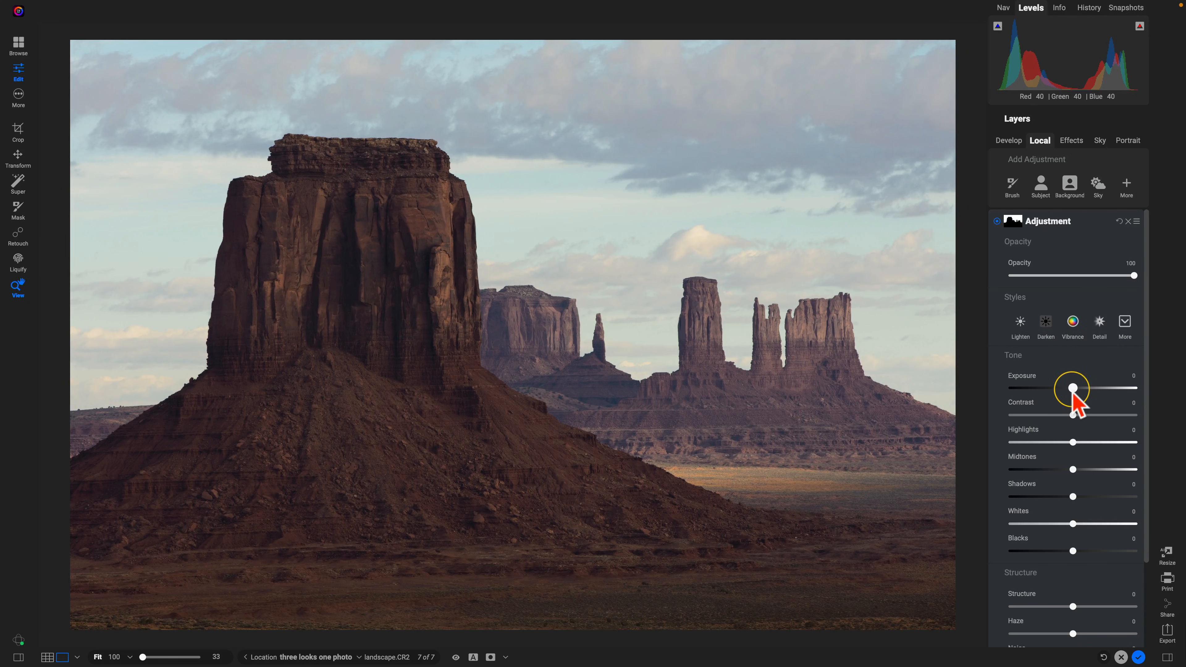
Step: Set the sky adjustment to Exposure -1.45, Contrast 19 and Whites 28
left_click_drag(1073, 388, 1060, 388)
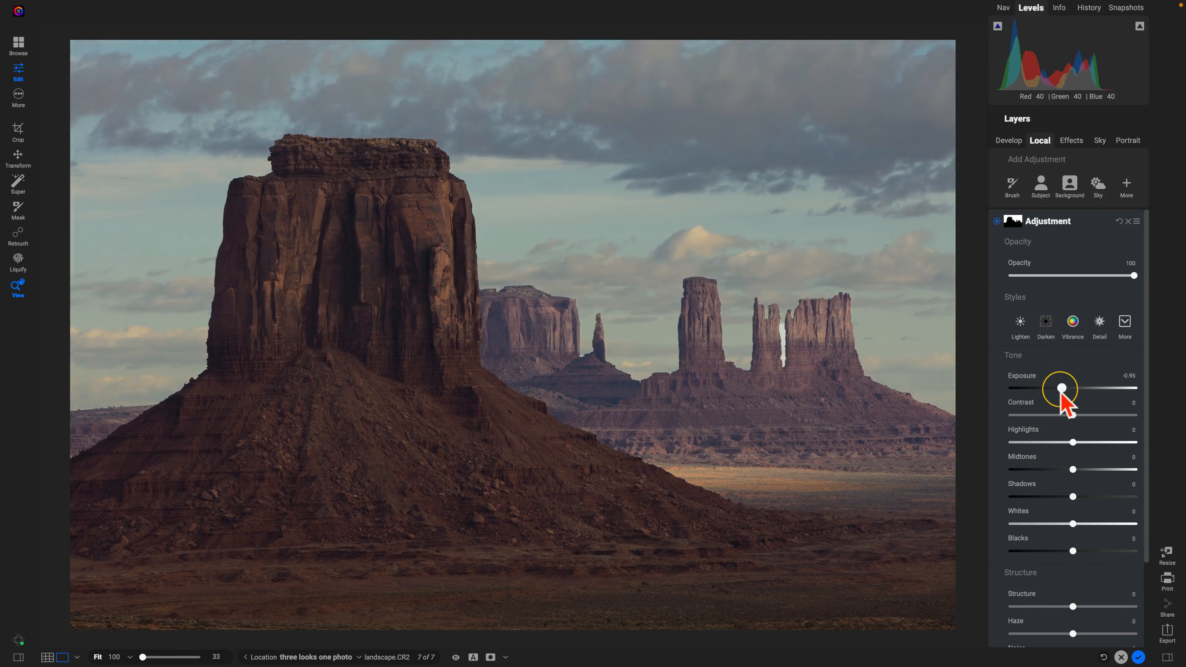
left_click_drag(1062, 388, 1056, 388)
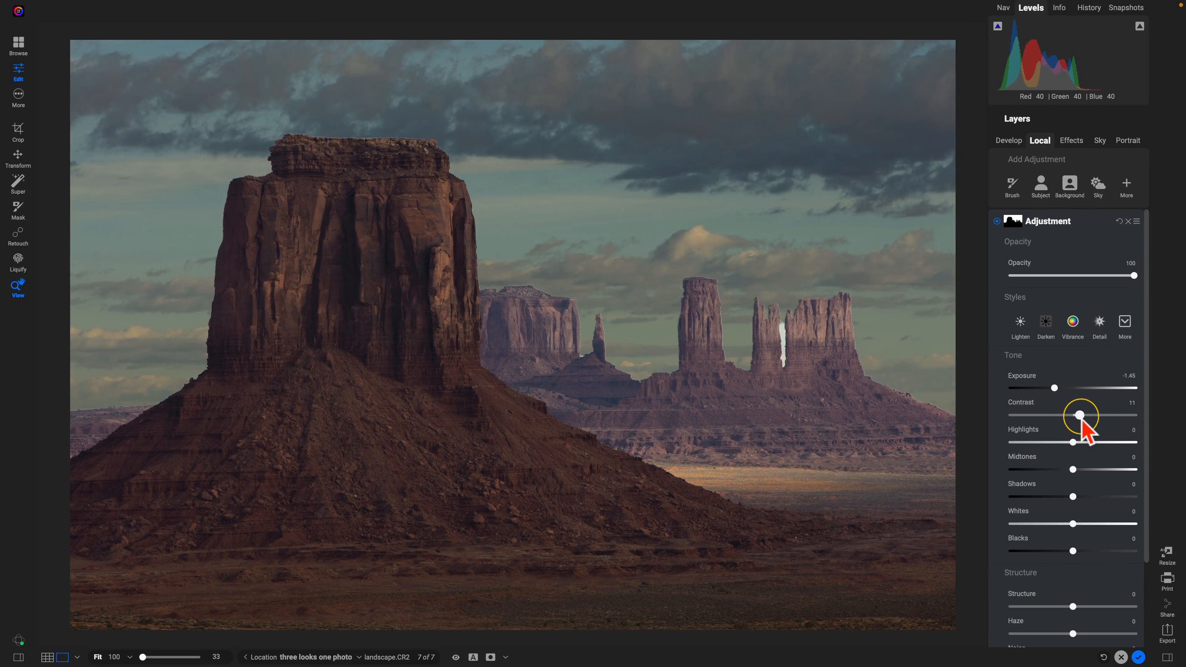
left_click_drag(1081, 415, 1084, 415)
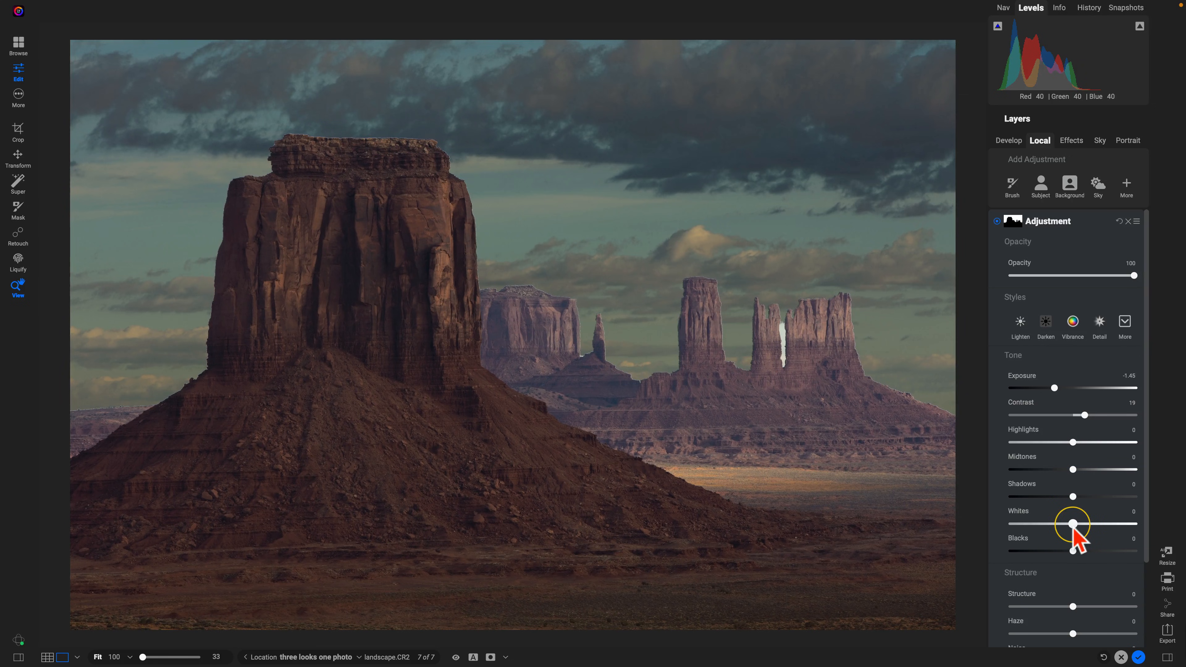
left_click_drag(1073, 523, 1086, 523)
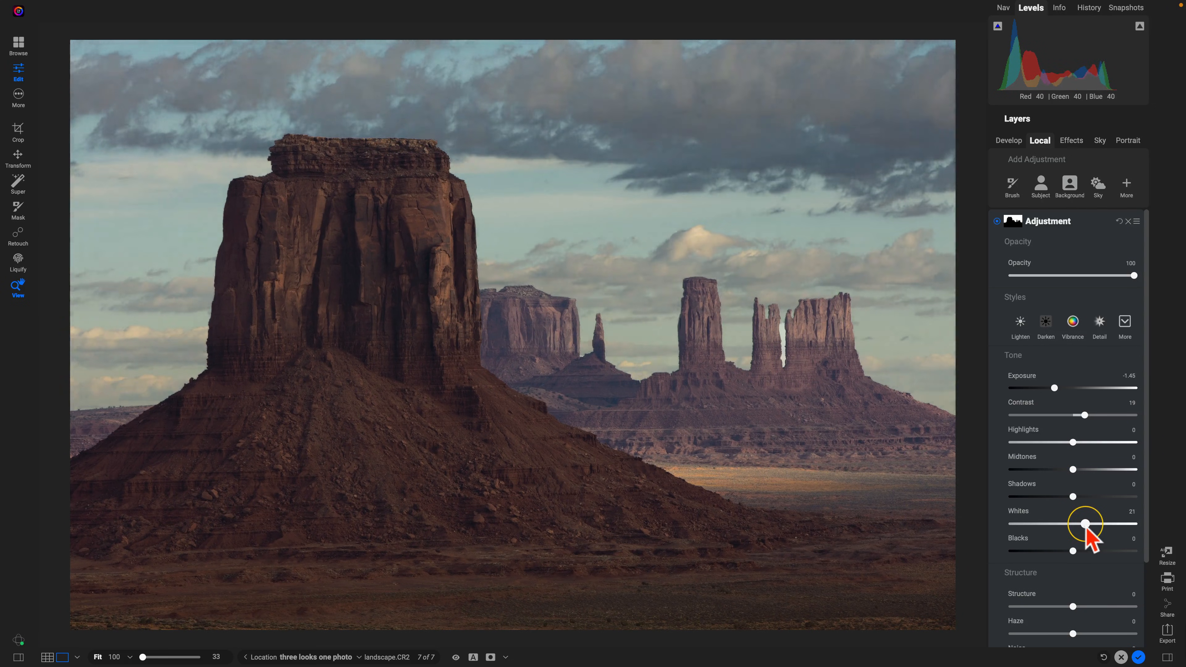
left_click_drag(1085, 525, 1091, 525)
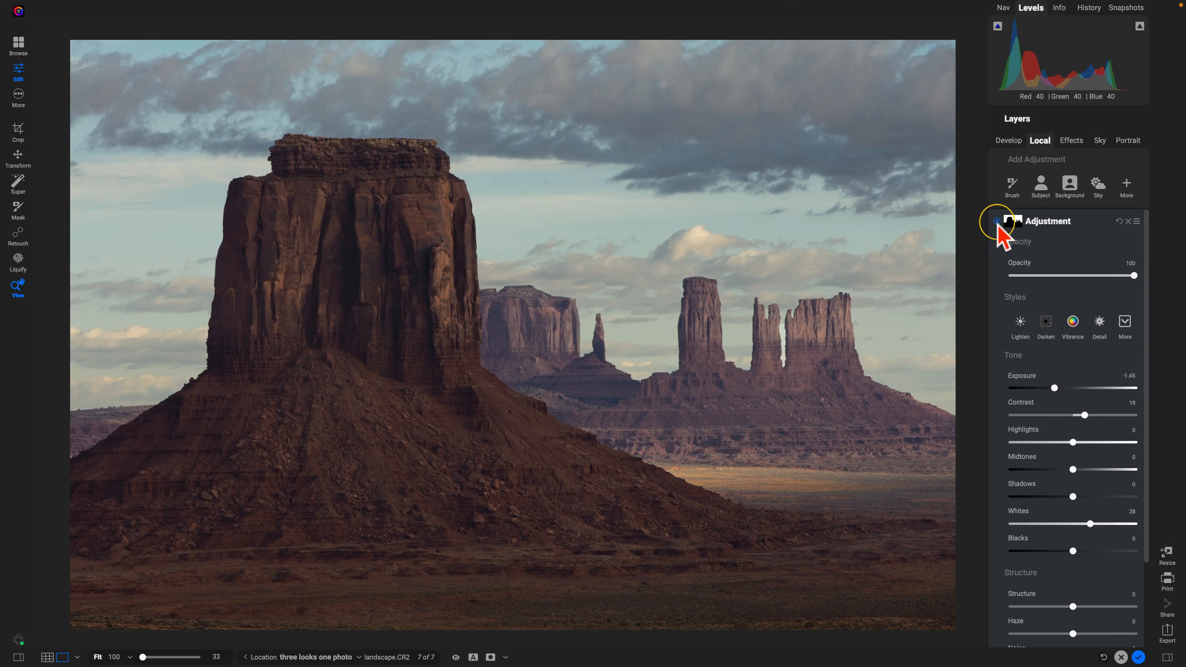
mouse_move(775, 320)
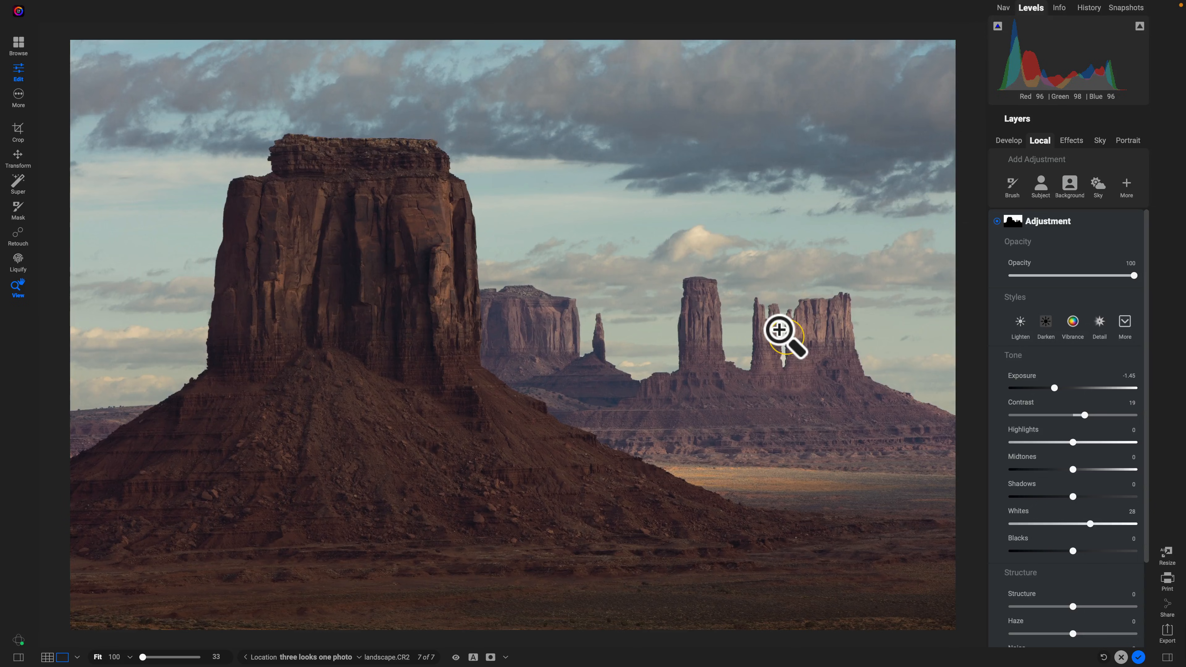
Step: Refine the sky mask in the narrow gap between the right-hand rock spires
left_click(778, 332)
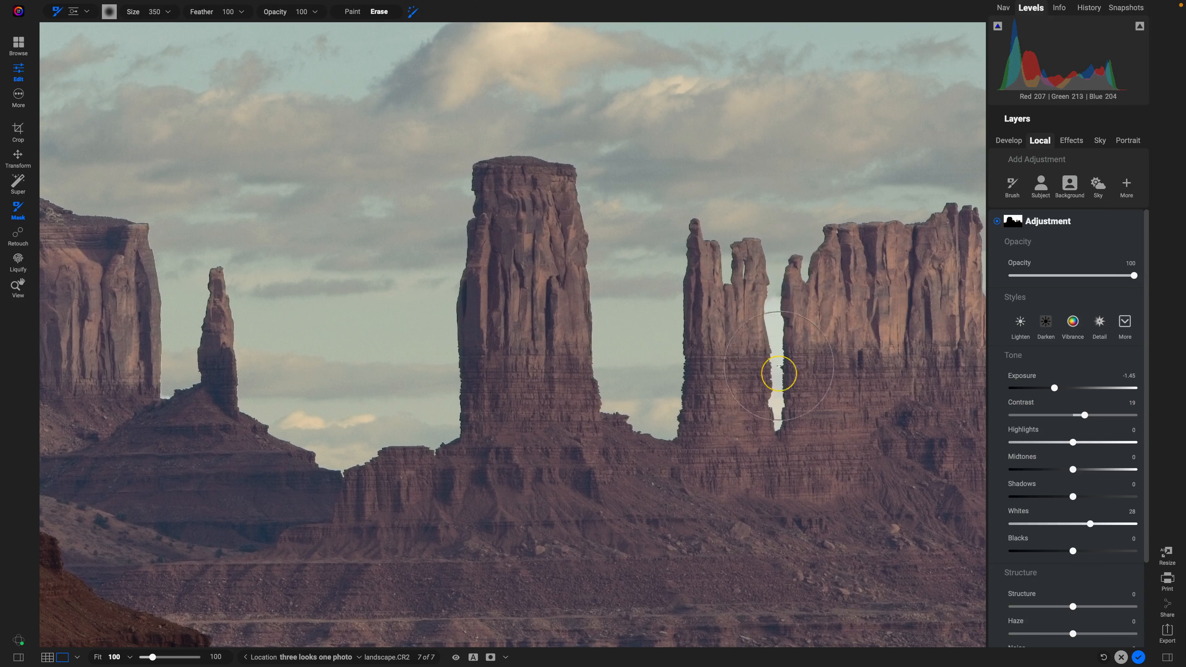
mouse_move(775, 316)
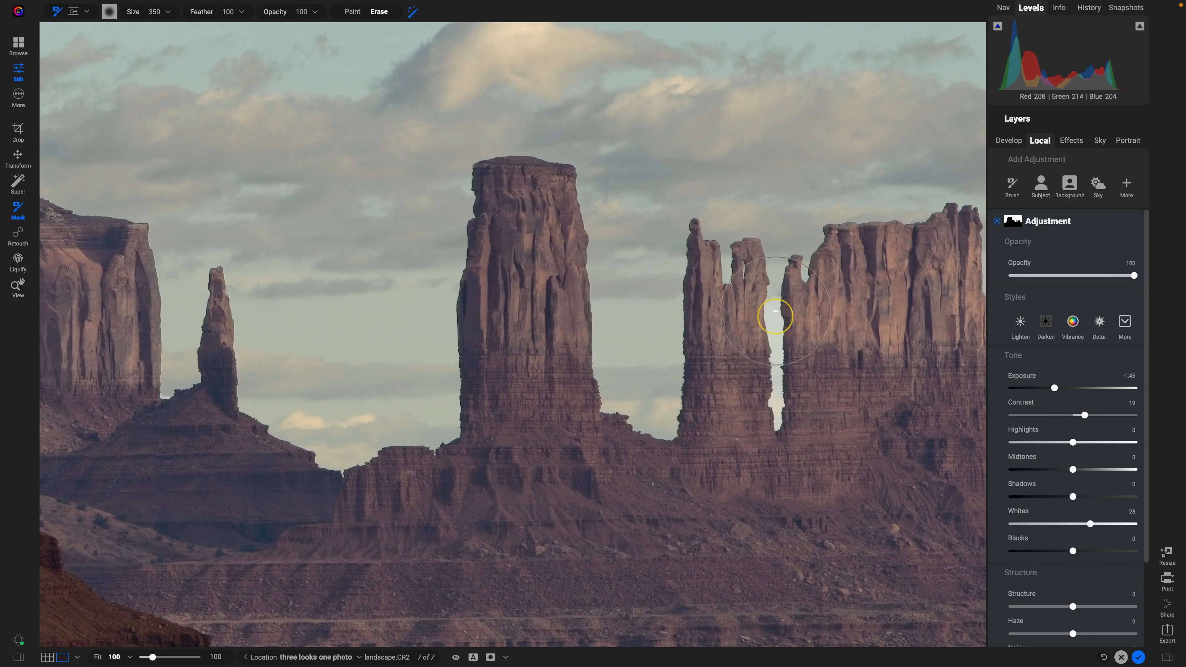
mouse_move(393, 95)
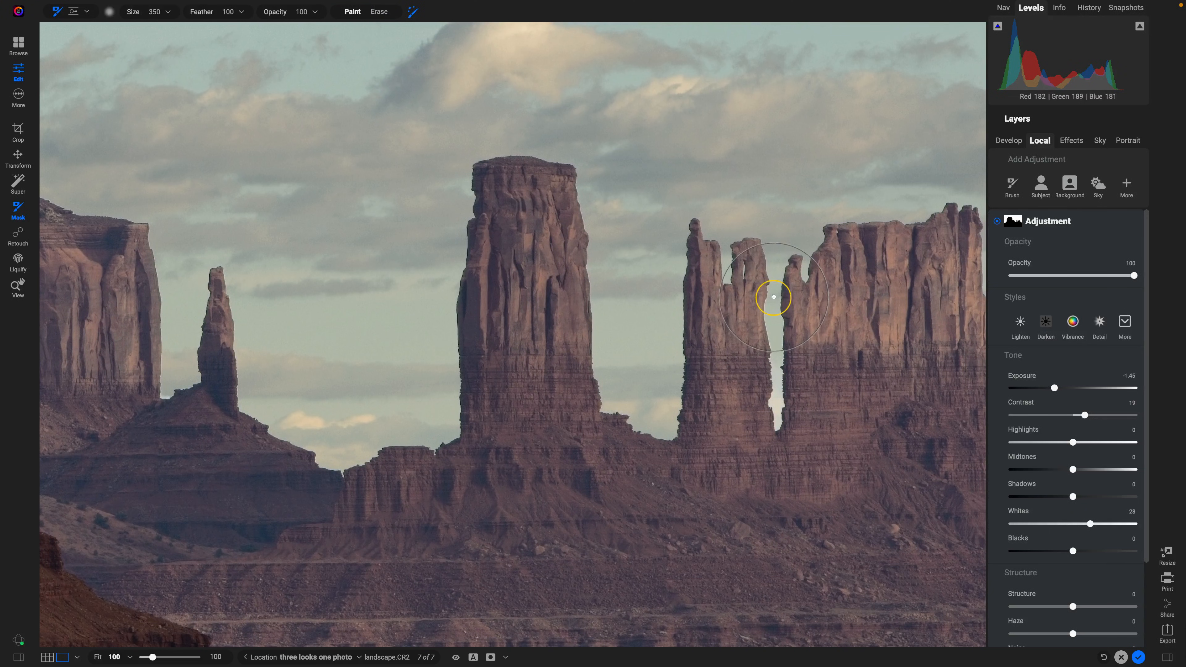
left_click_drag(774, 297, 775, 400)
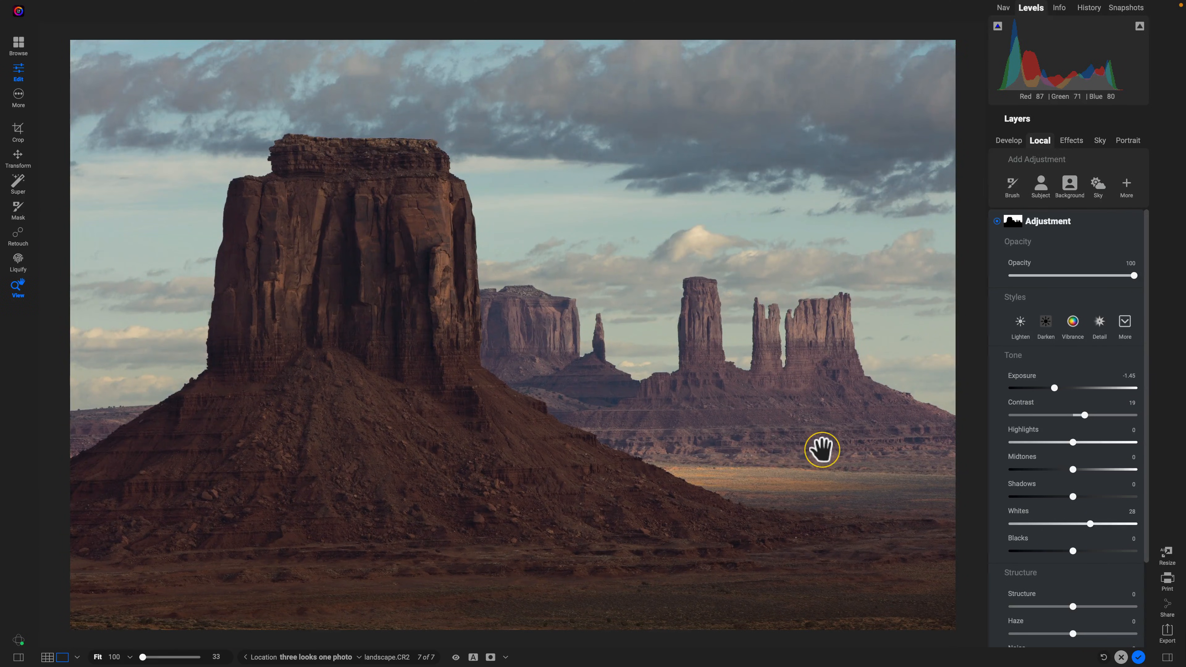
Step: Compare the photo with and without the sky adjustment, then move to Effects
left_click(998, 221)
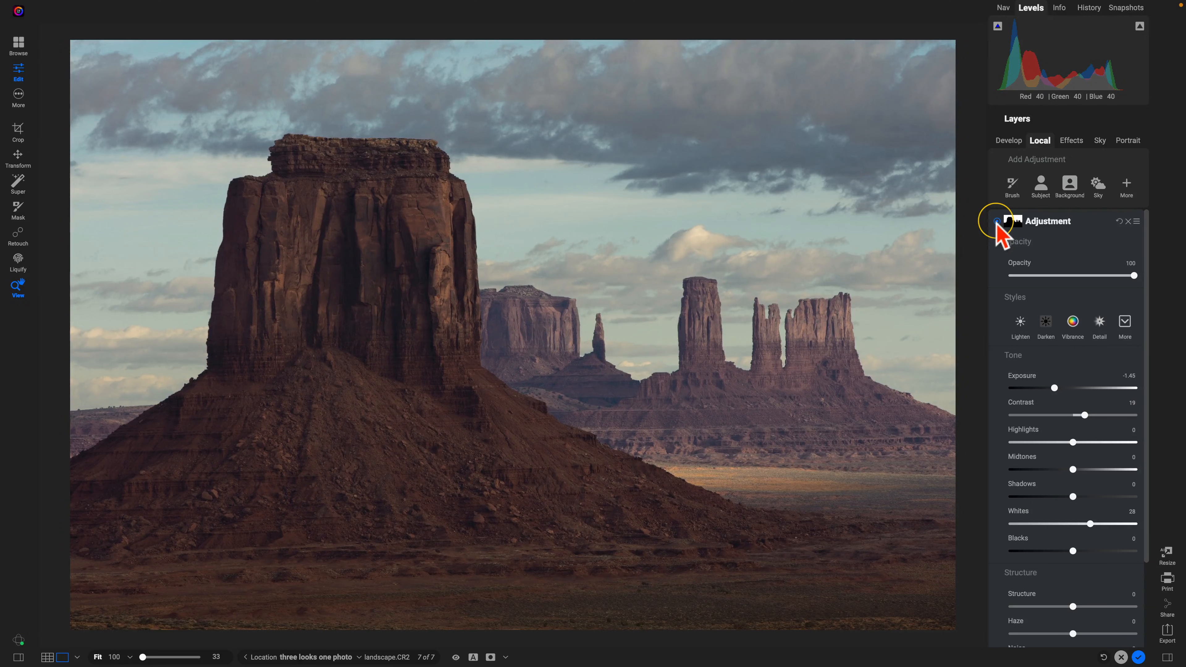
left_click(456, 657)
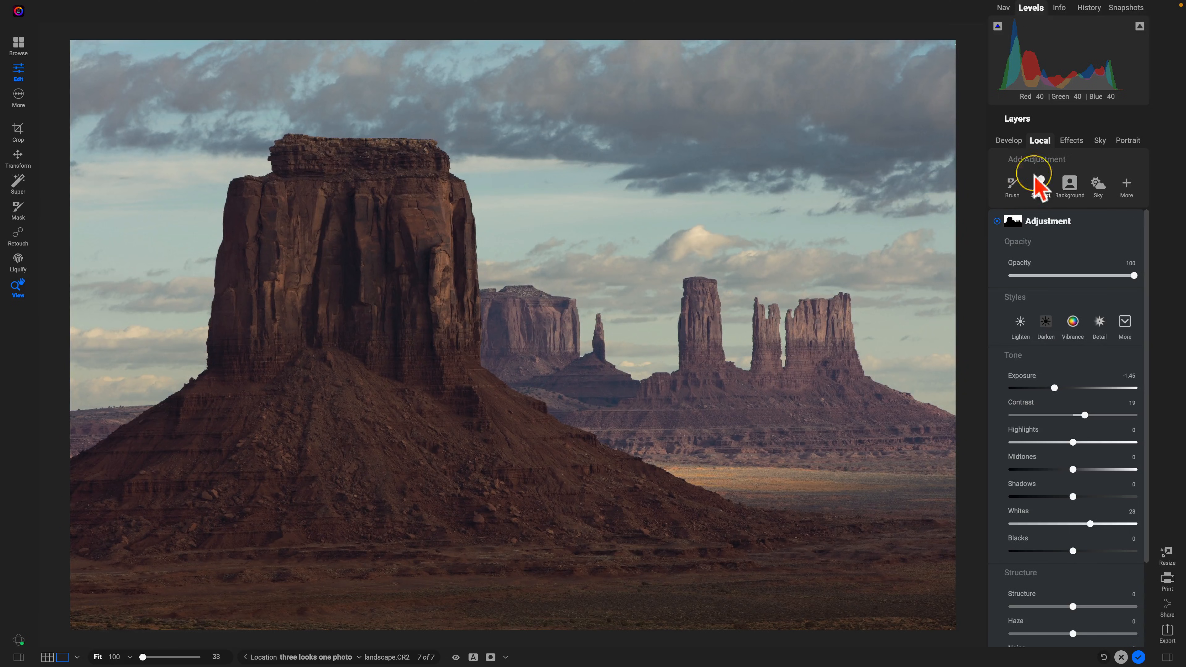
left_click(1065, 141)
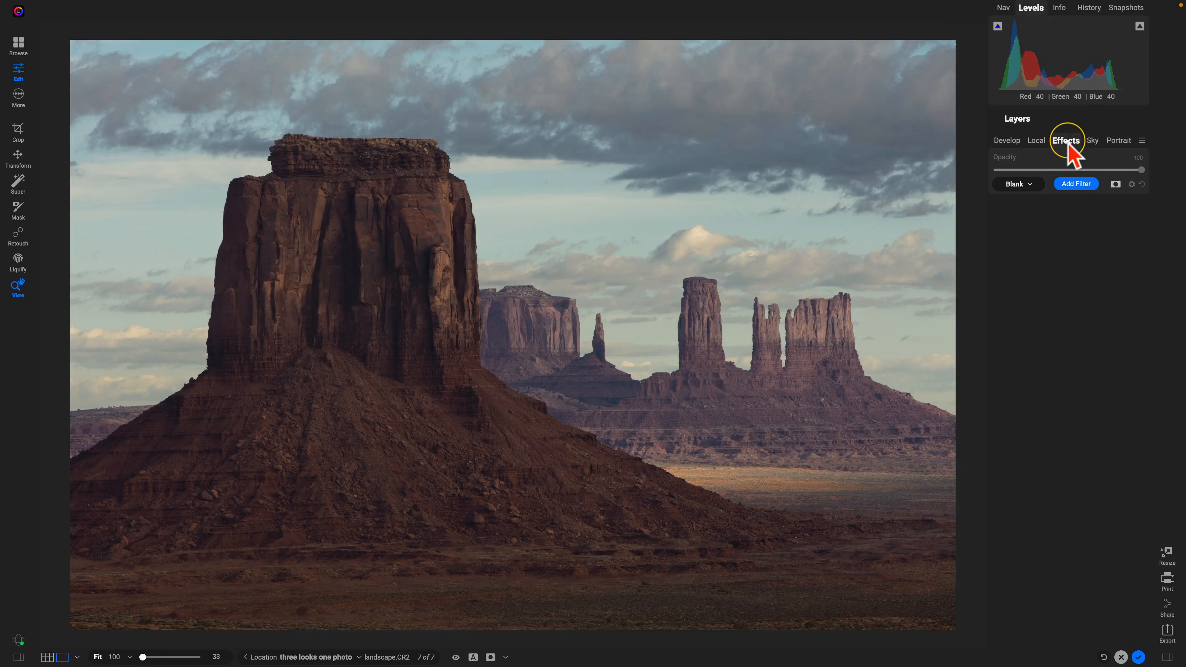
Step: Add a Black & White filter using the Chrome style from the More styles list
left_click(1076, 183)
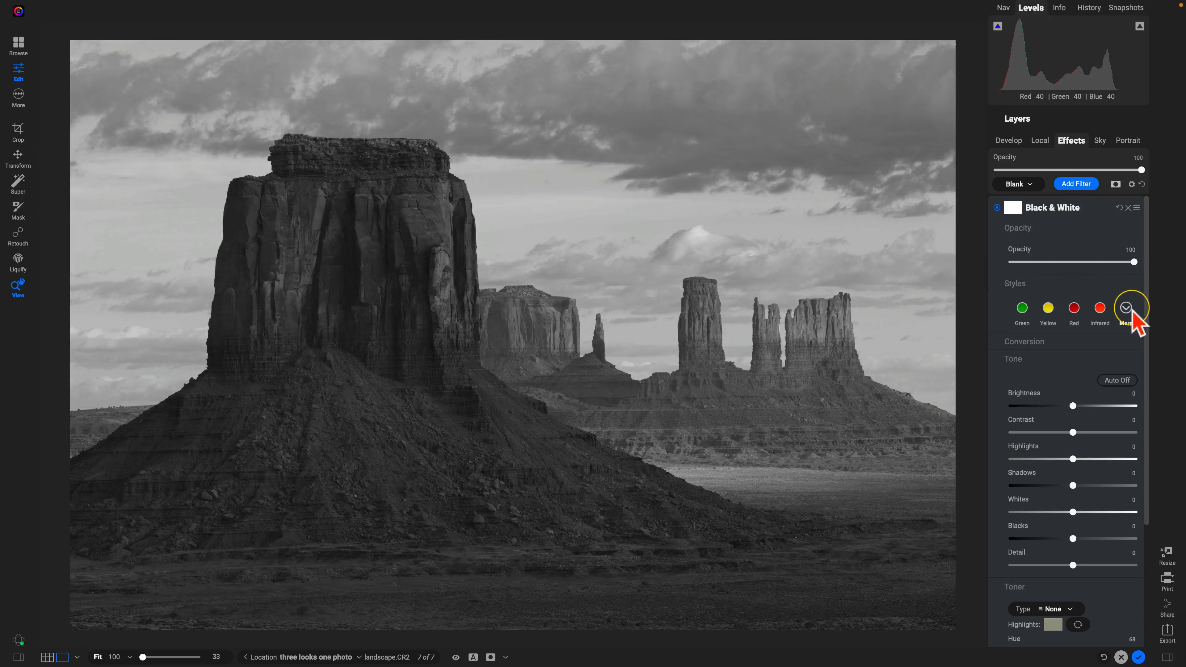
left_click(1125, 307)
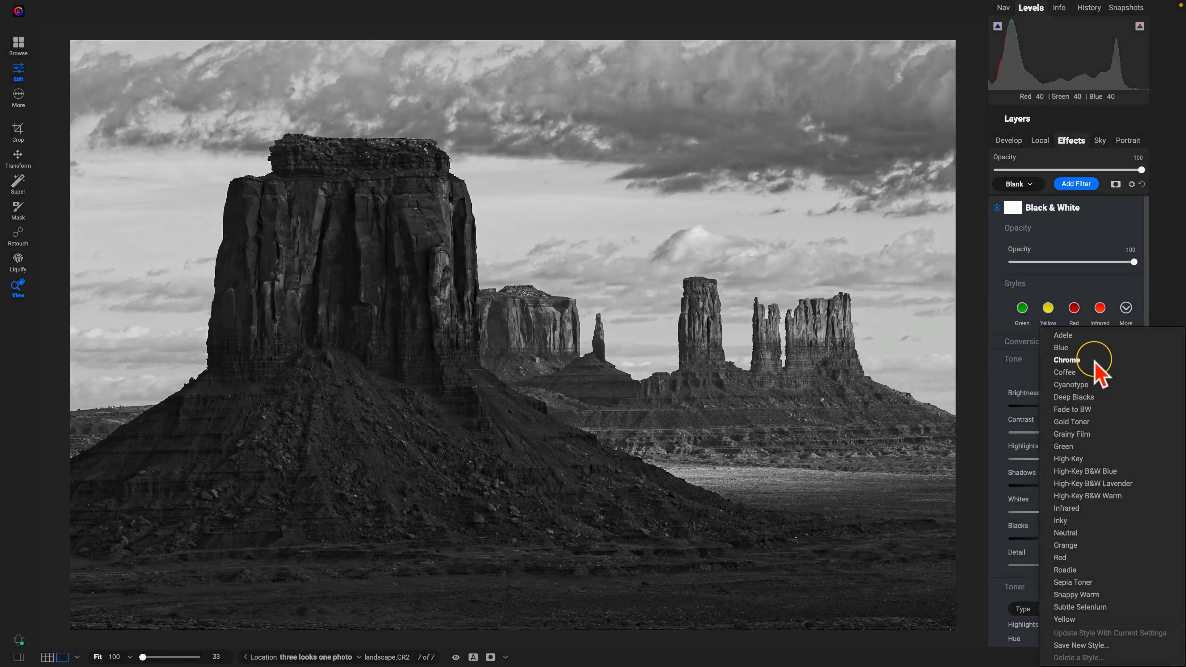
left_click(1065, 372)
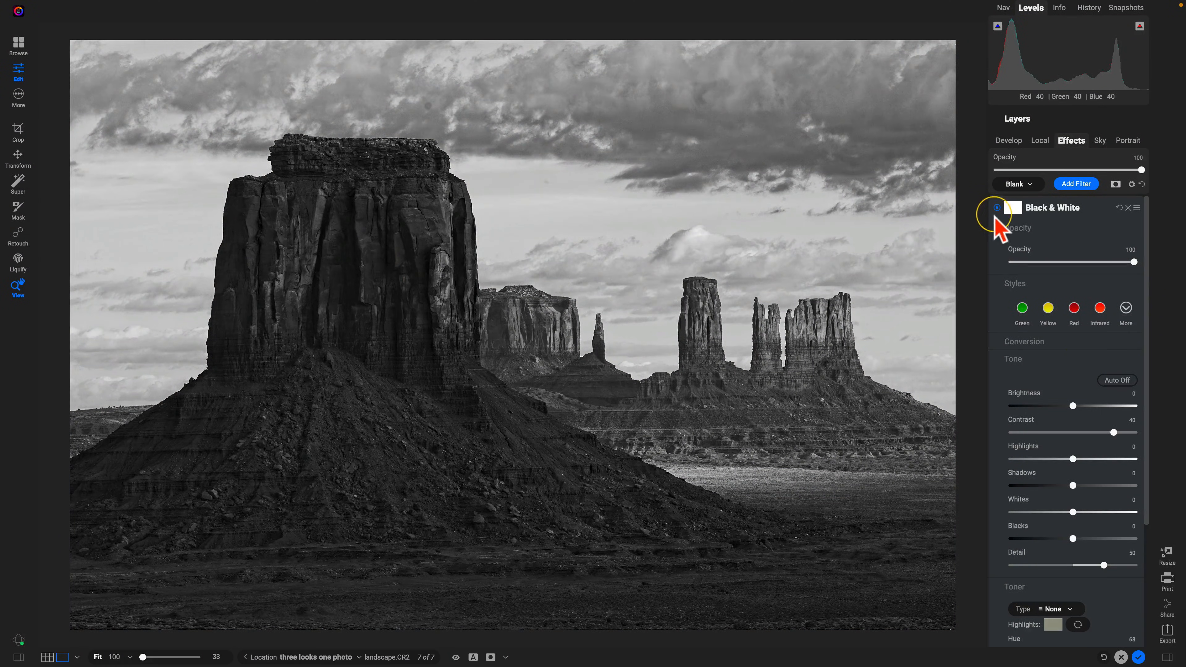
left_click(997, 207)
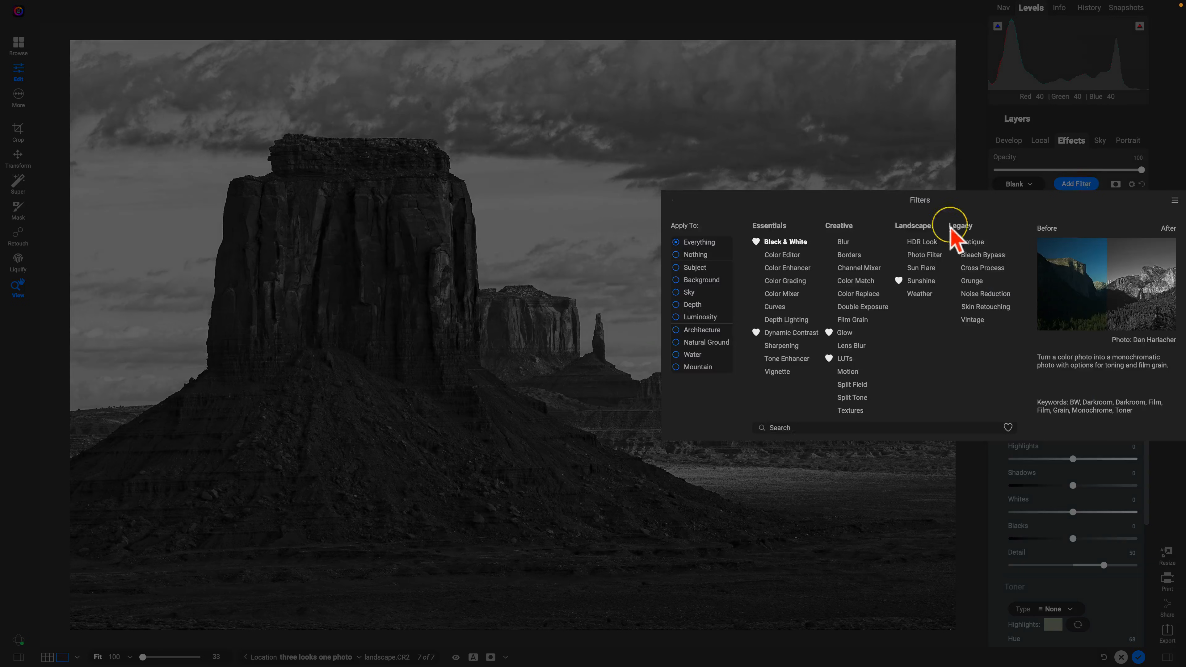
Step: Add a White Square Borders filter with Fit Image raised to 7
left_click(849, 255)
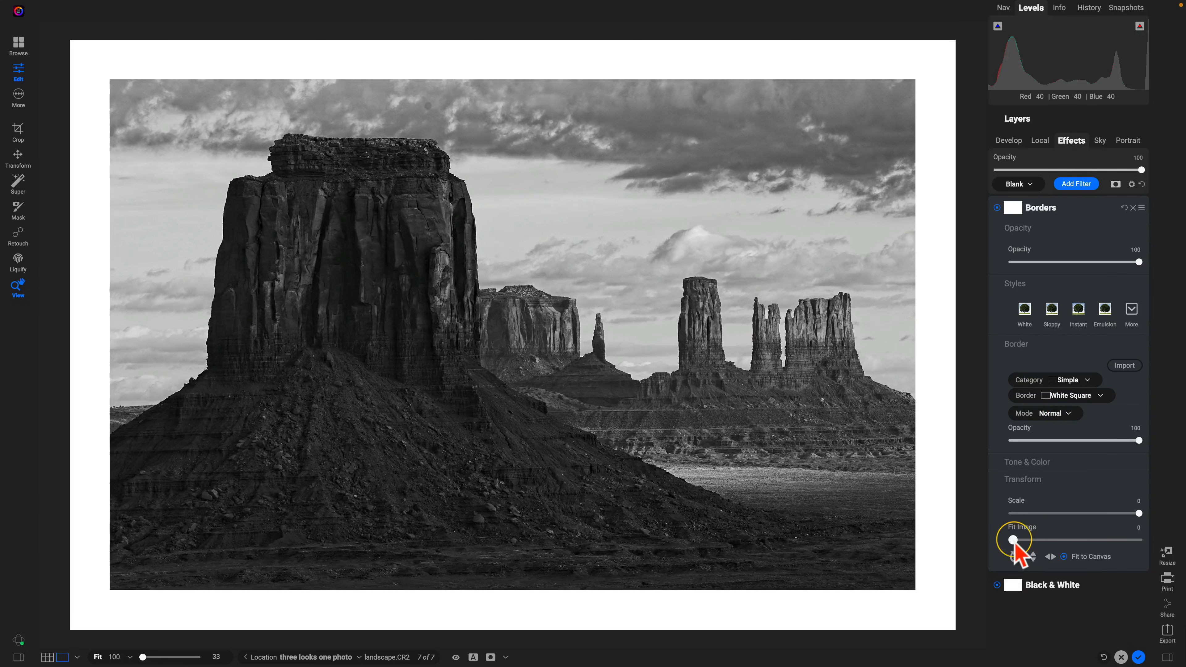
left_click_drag(1013, 539, 1058, 539)
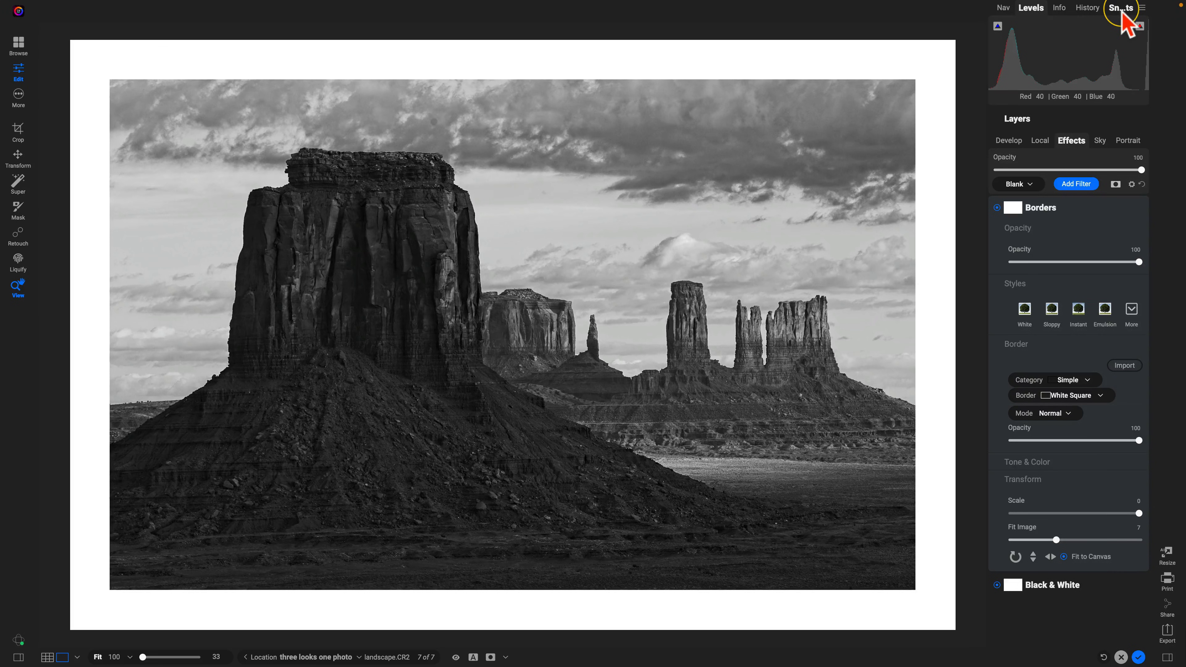
Step: Save the bordered black-and-white look as a snapshot named 'BW Border'
left_click(1126, 8)
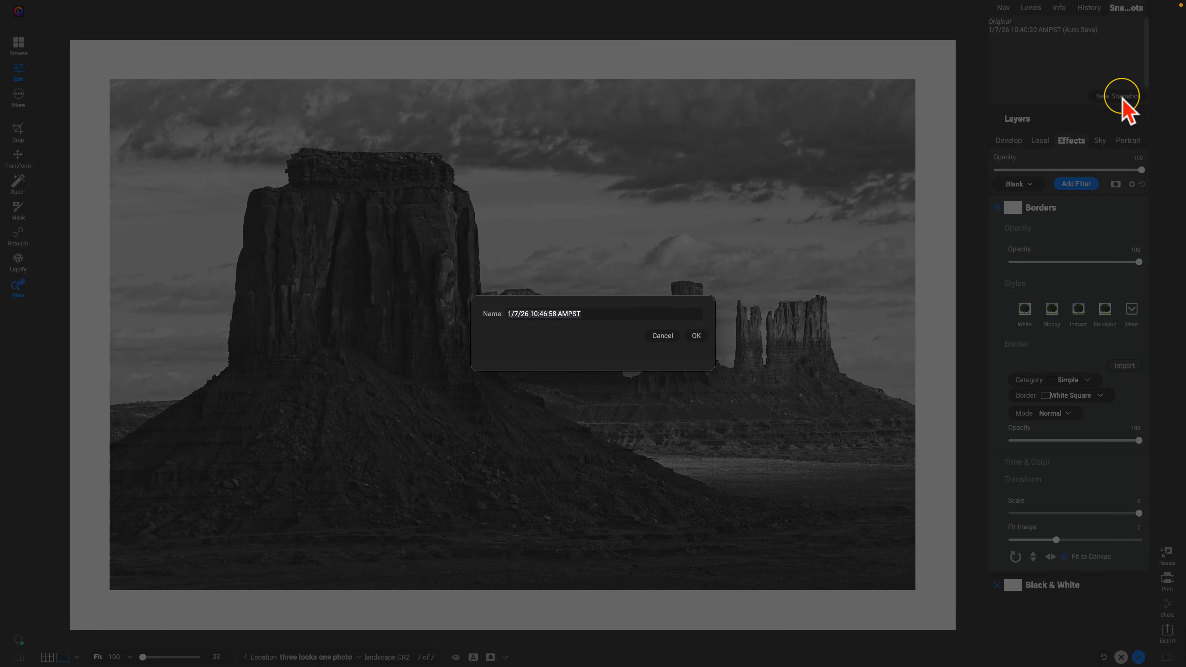
type("BW Border")
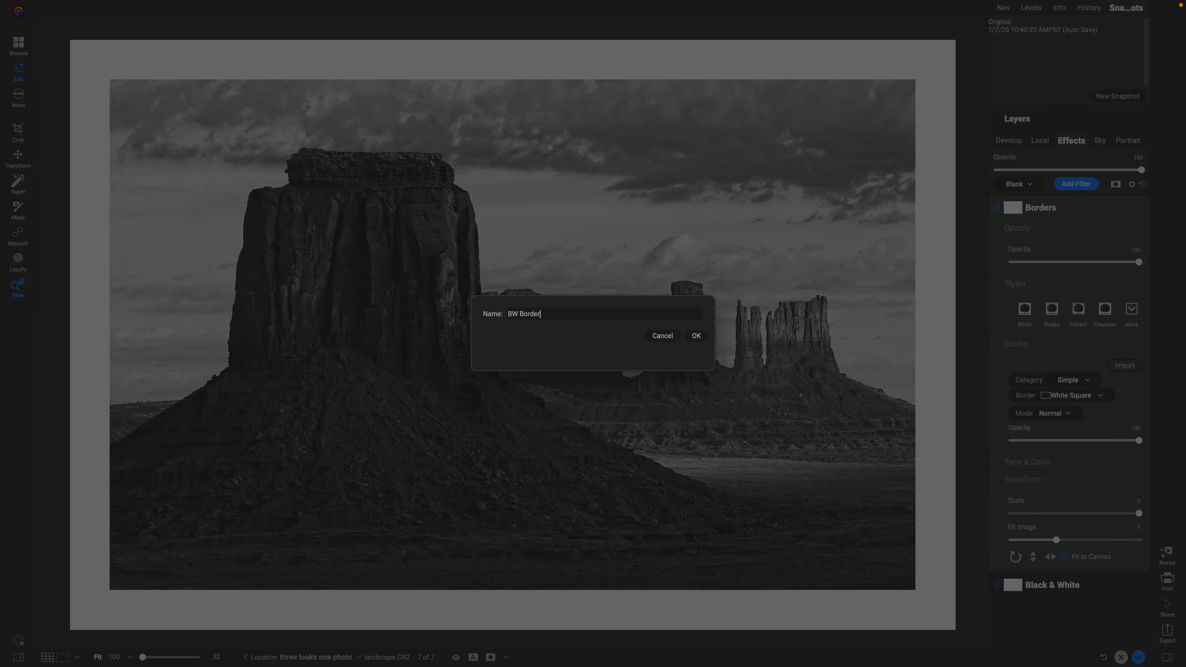
left_click(694, 337)
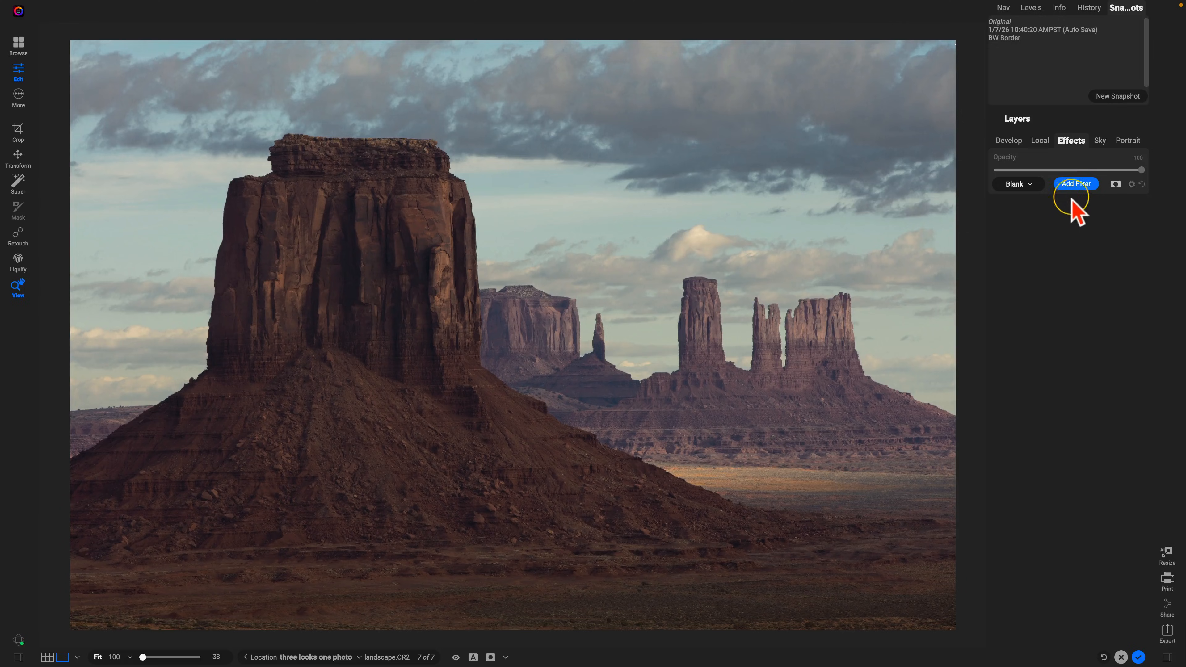
Step: Add a LUTs filter and apply the warm Rome LUT
left_click(1075, 183)
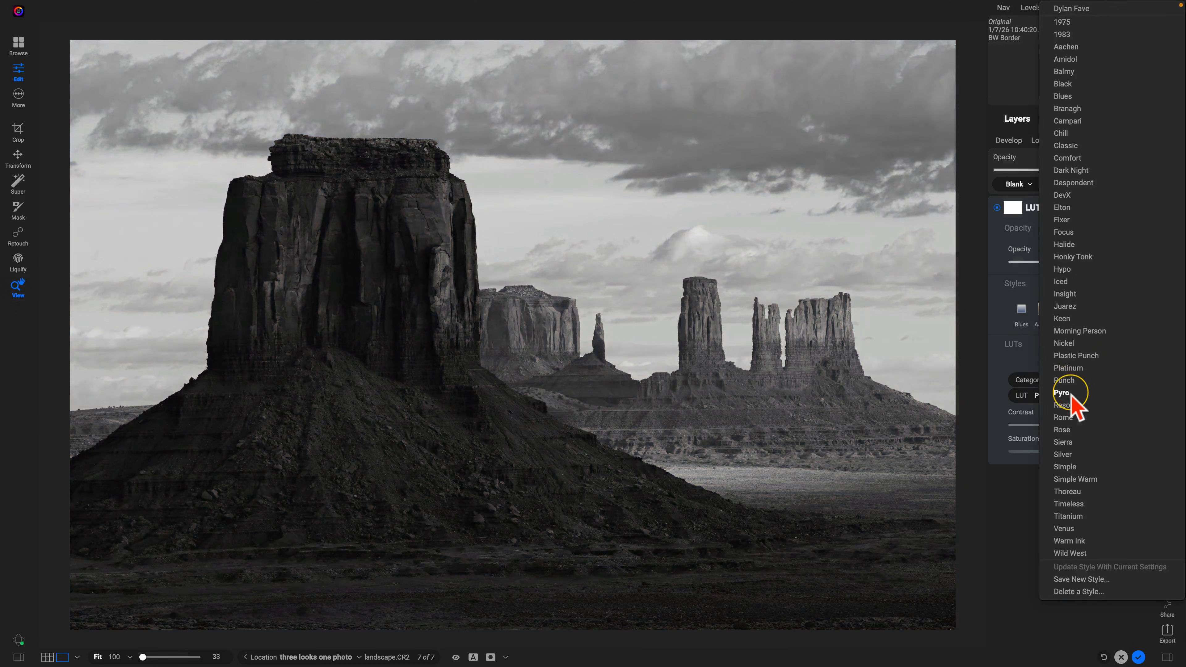
left_click(1064, 418)
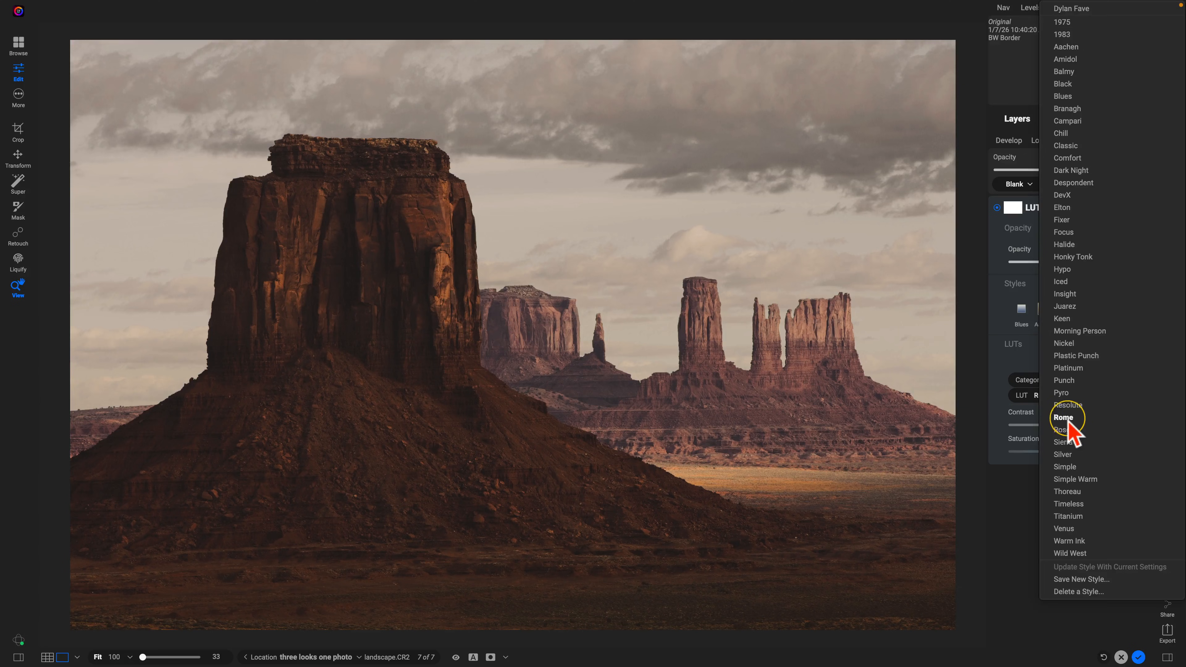
left_click(1062, 417)
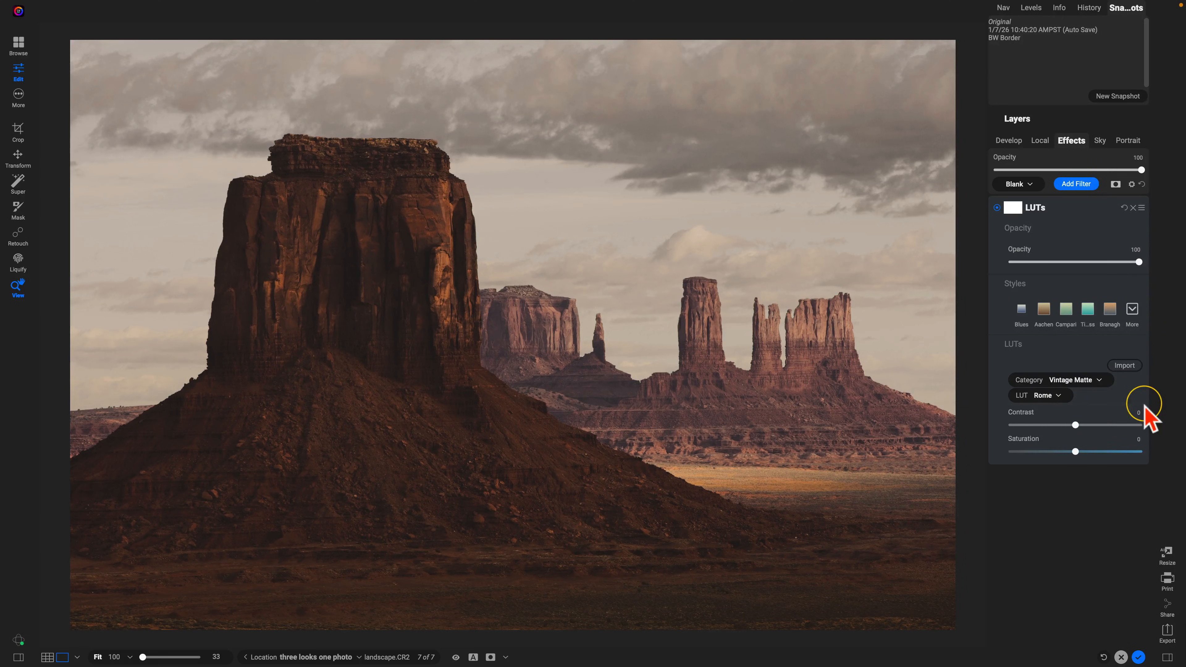
mouse_move(1101, 530)
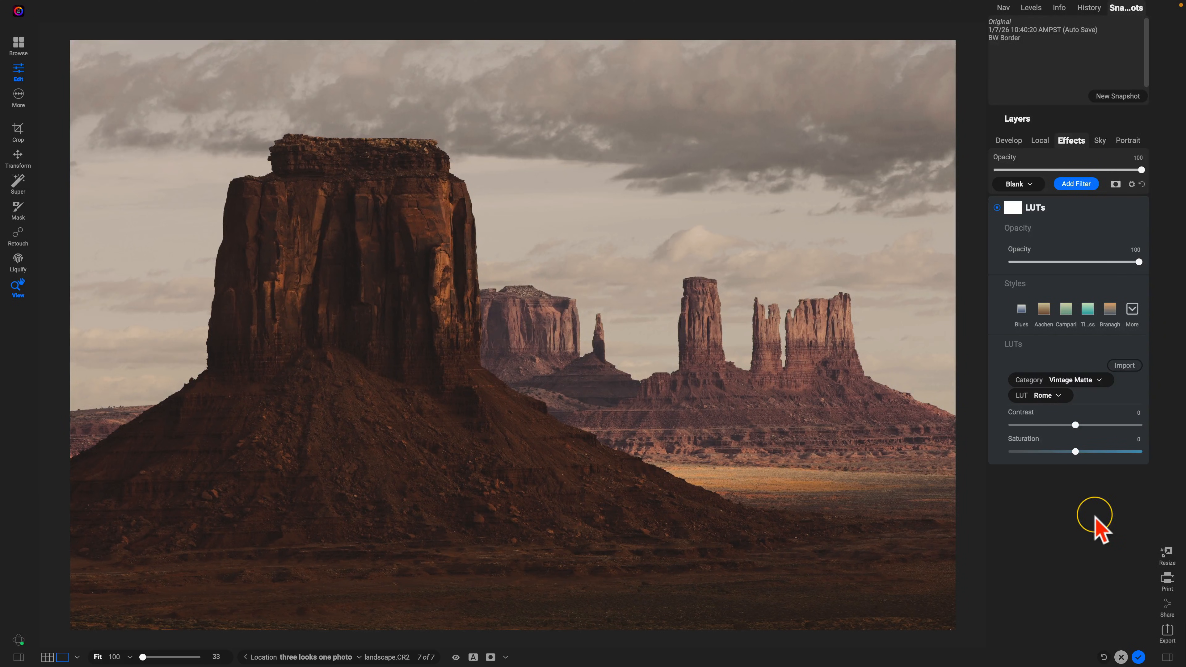
Step: Save the warm look as a snapshot named 'Warm Color Grade'
left_click(1118, 96)
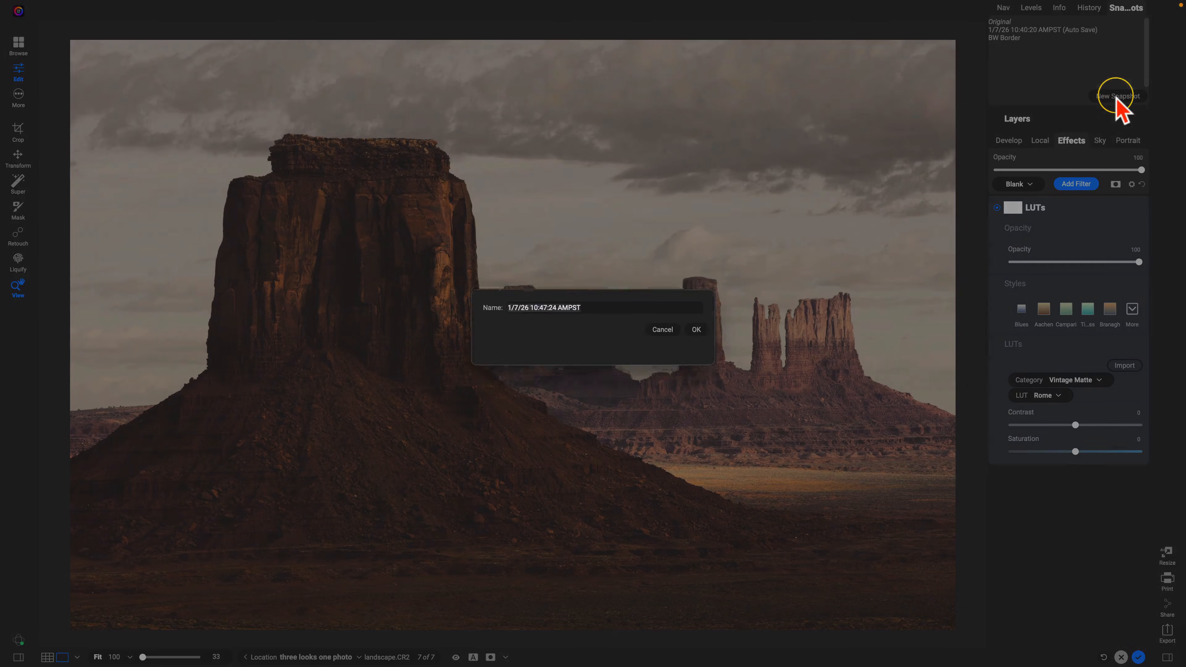
type("Warm Color G")
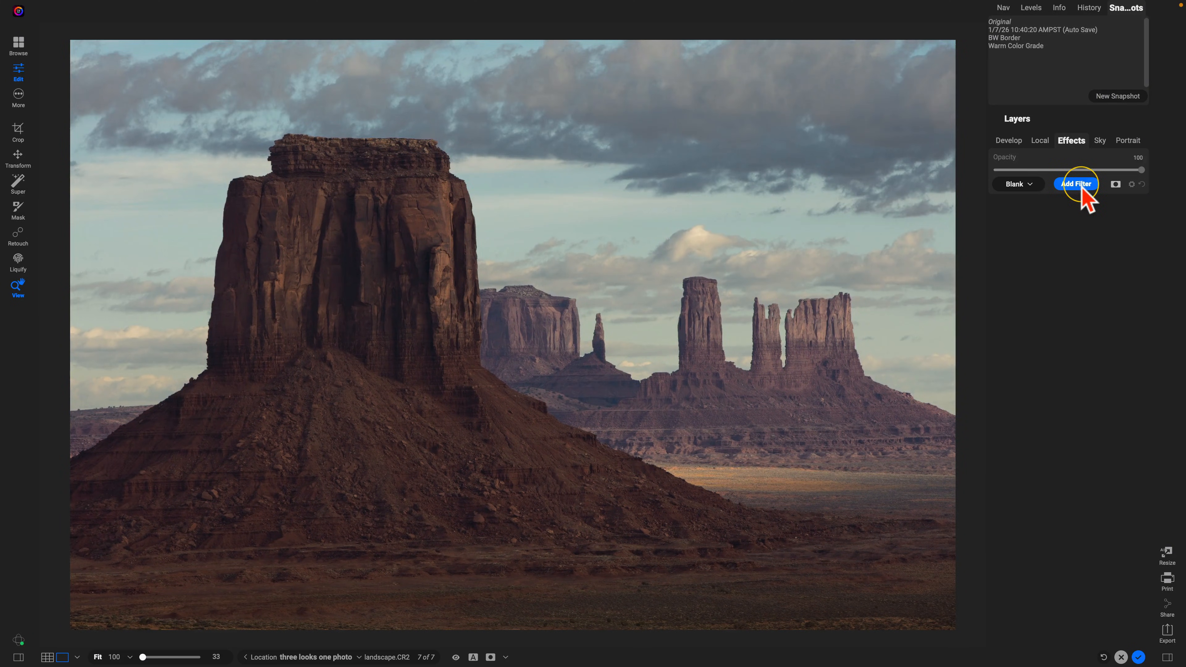
Step: Add a Glow filter with the Darker style at amount 65
left_click(1075, 184)
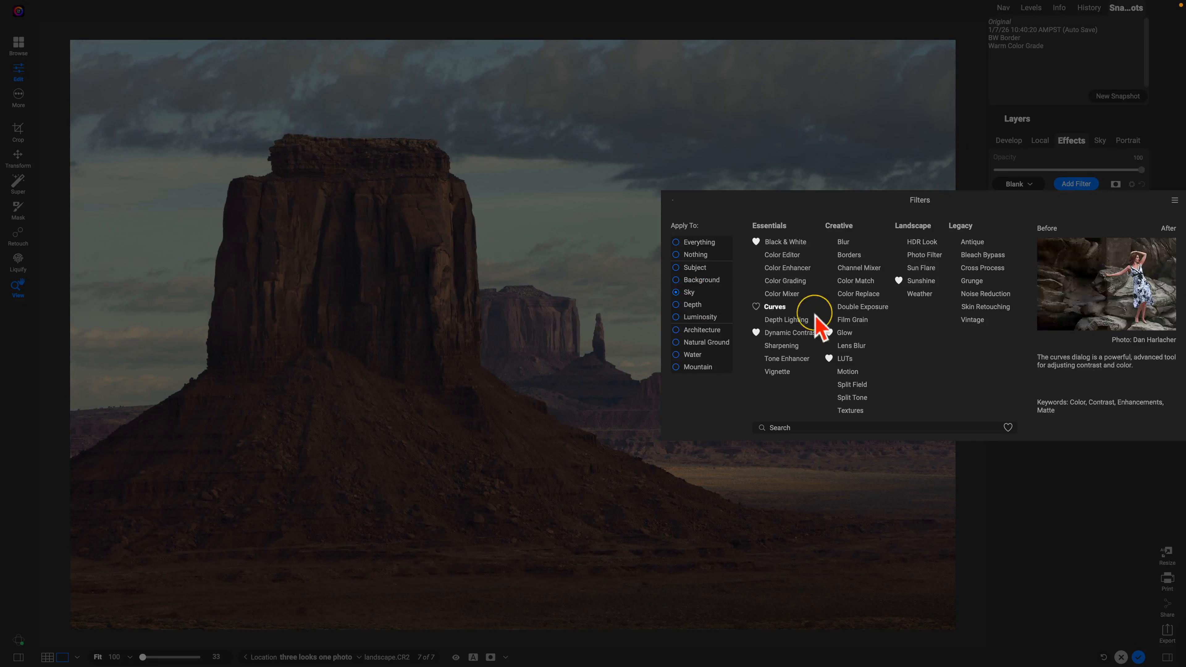
left_click(845, 334)
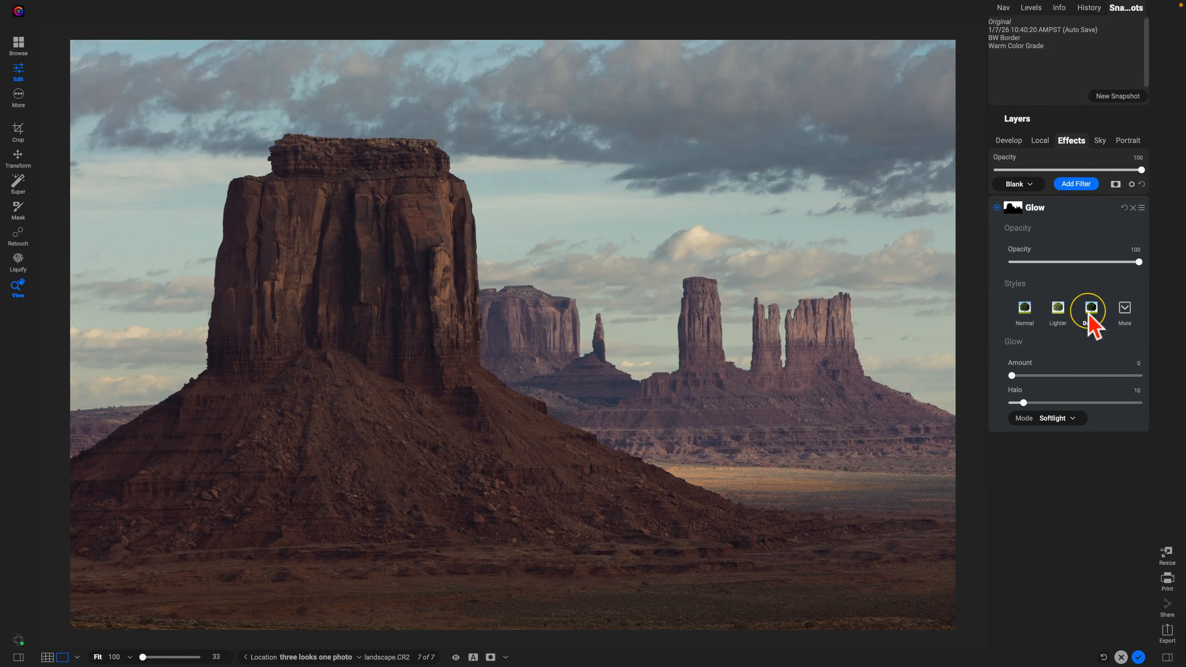
left_click_drag(1012, 375, 1073, 375)
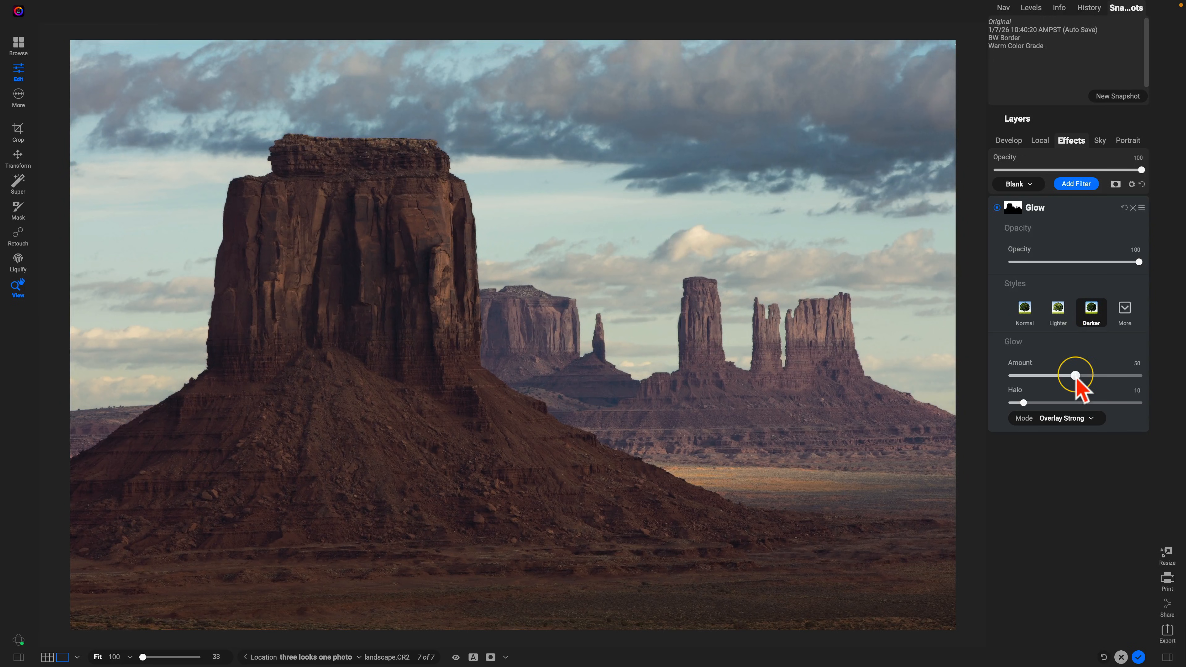
left_click_drag(1074, 375, 1116, 375)
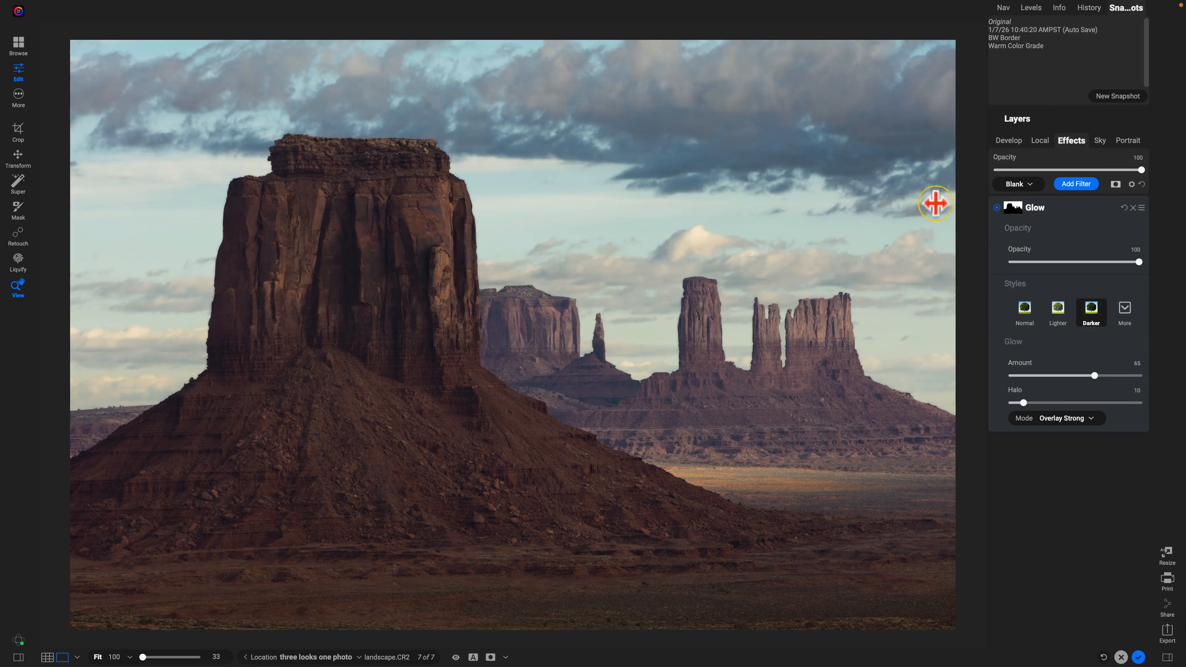
mouse_move(802, 184)
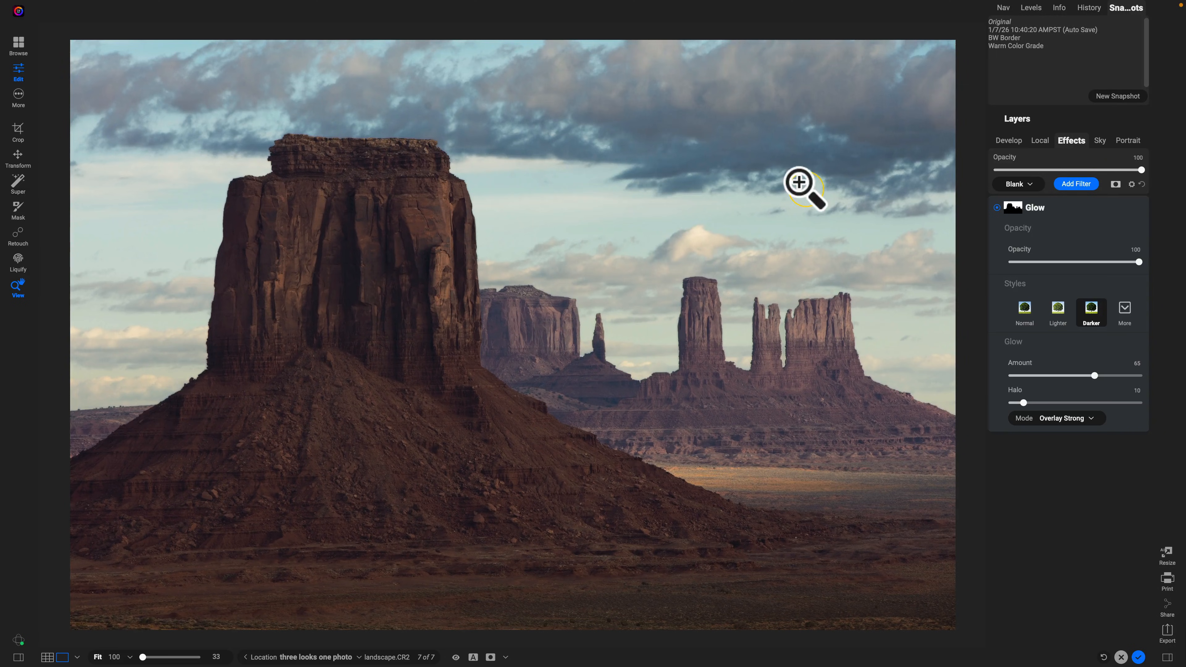
left_click(1015, 183)
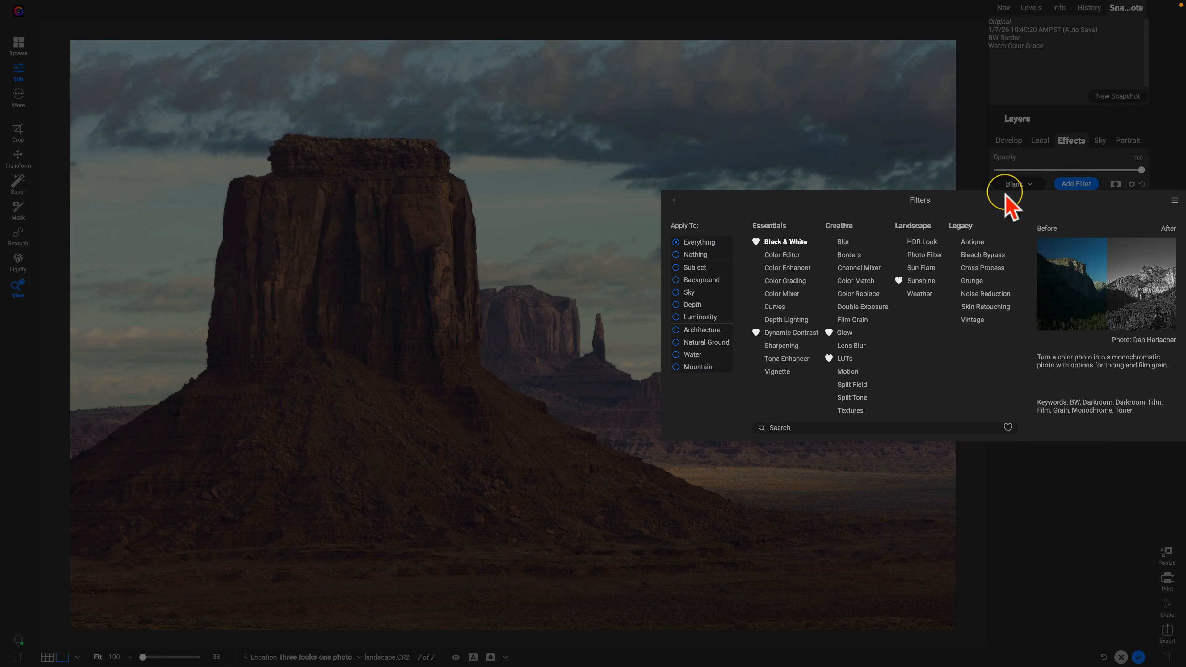
Step: Add a Dynamic Contrast filter with an automatically generated mask
left_click(789, 333)
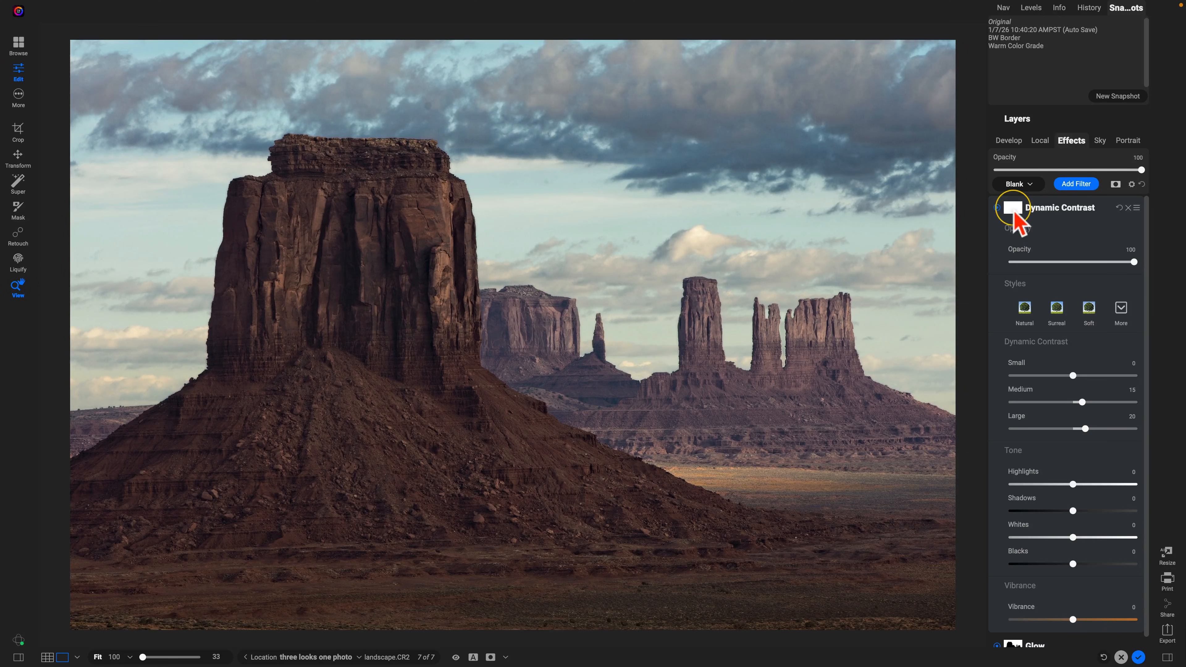
left_click(1011, 208)
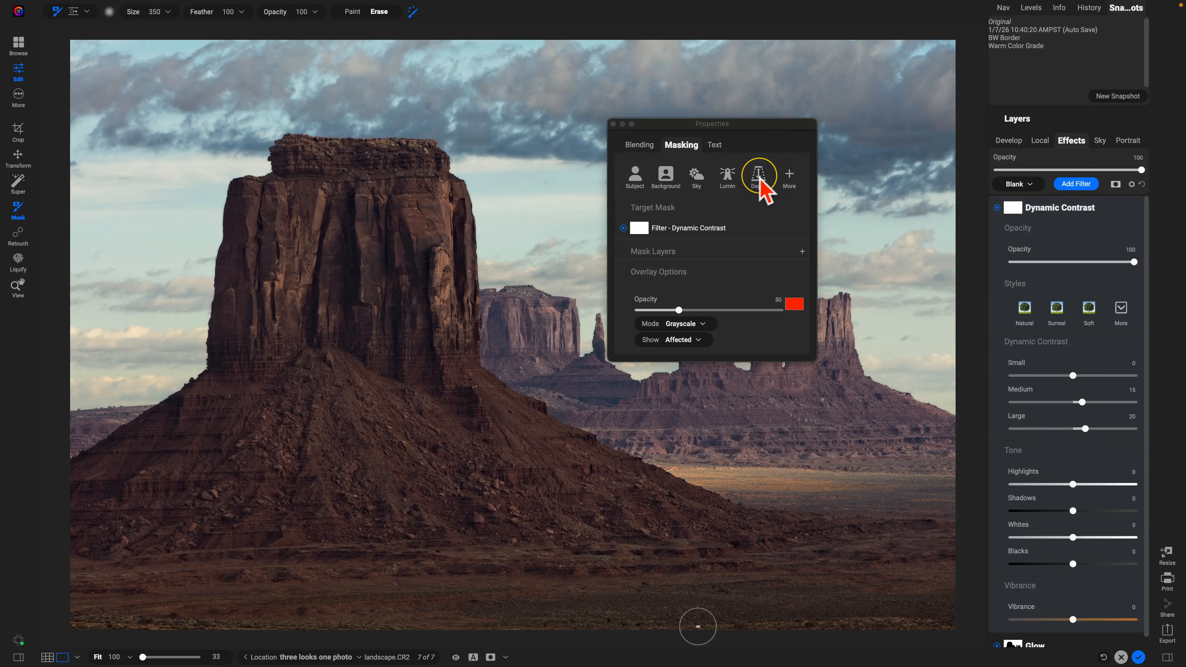
left_click(759, 176)
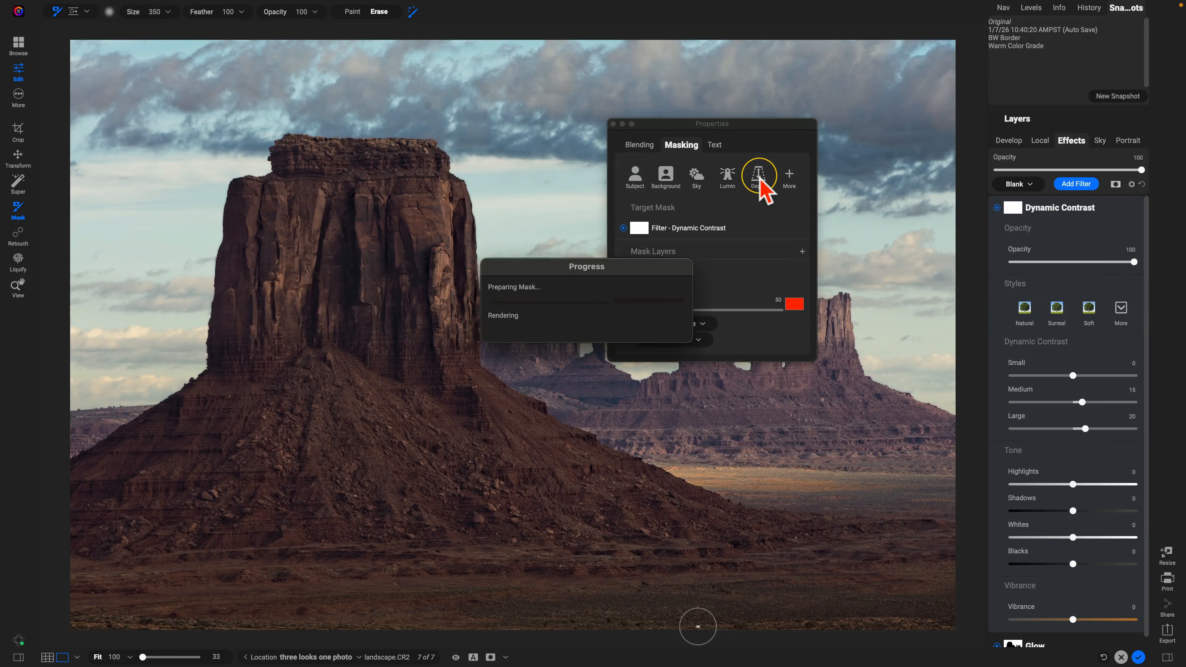
left_click(758, 176)
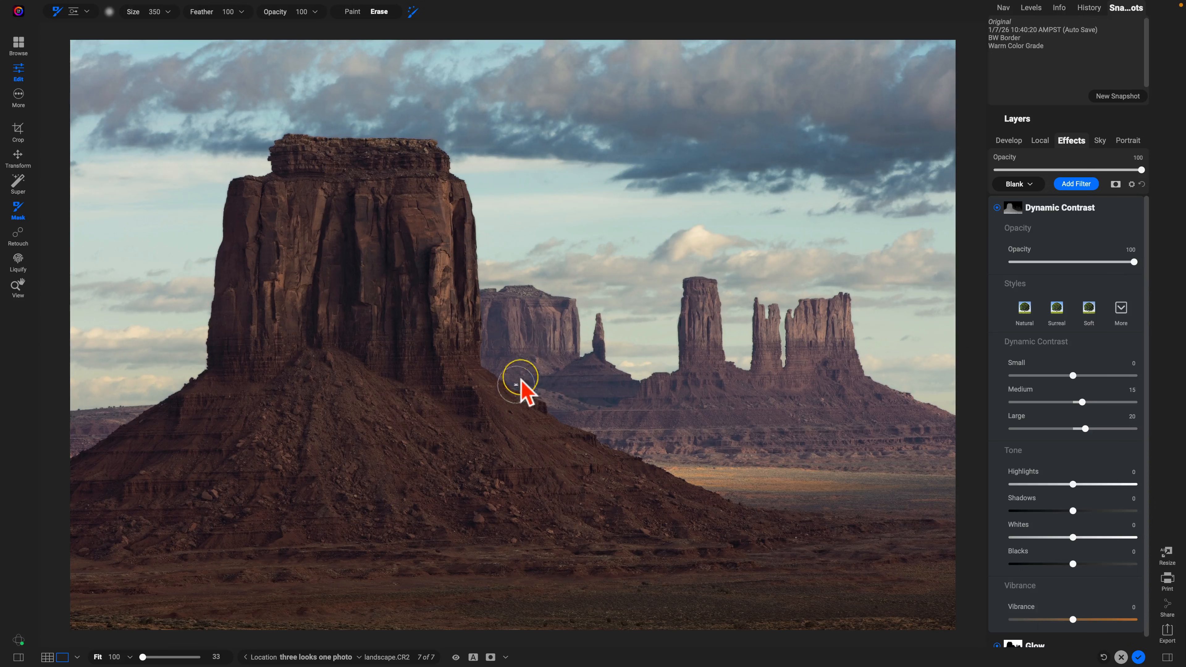
mouse_move(687, 359)
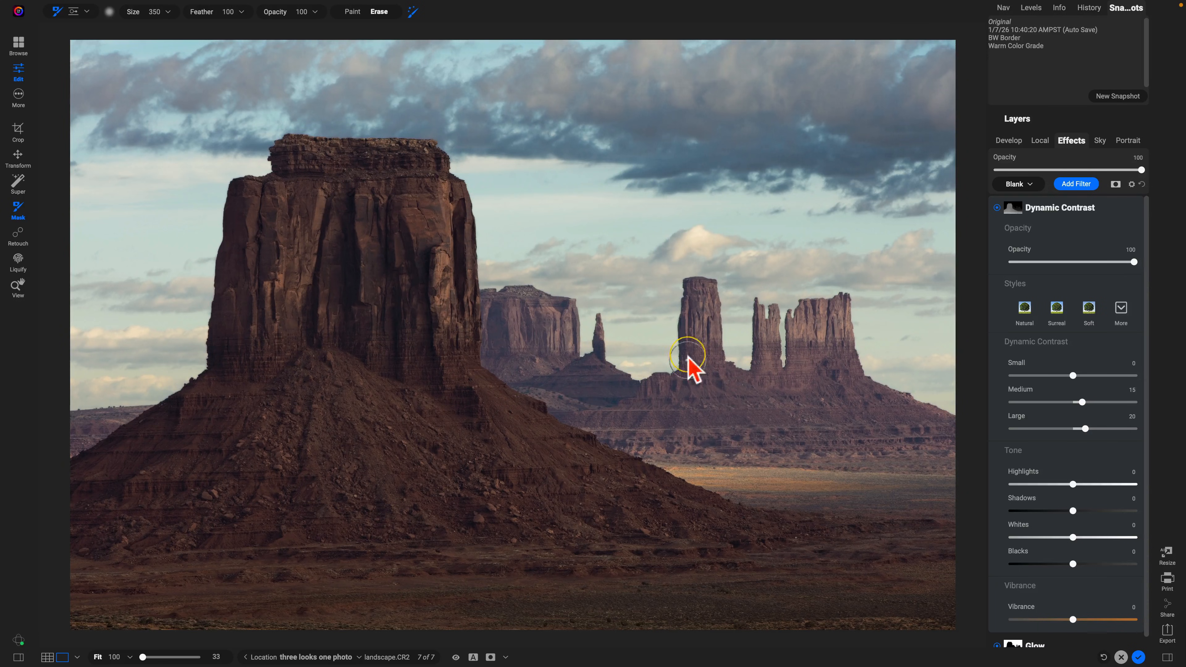
Step: Apply the Surreal style and compare the effect hidden and shown
left_click(1057, 307)
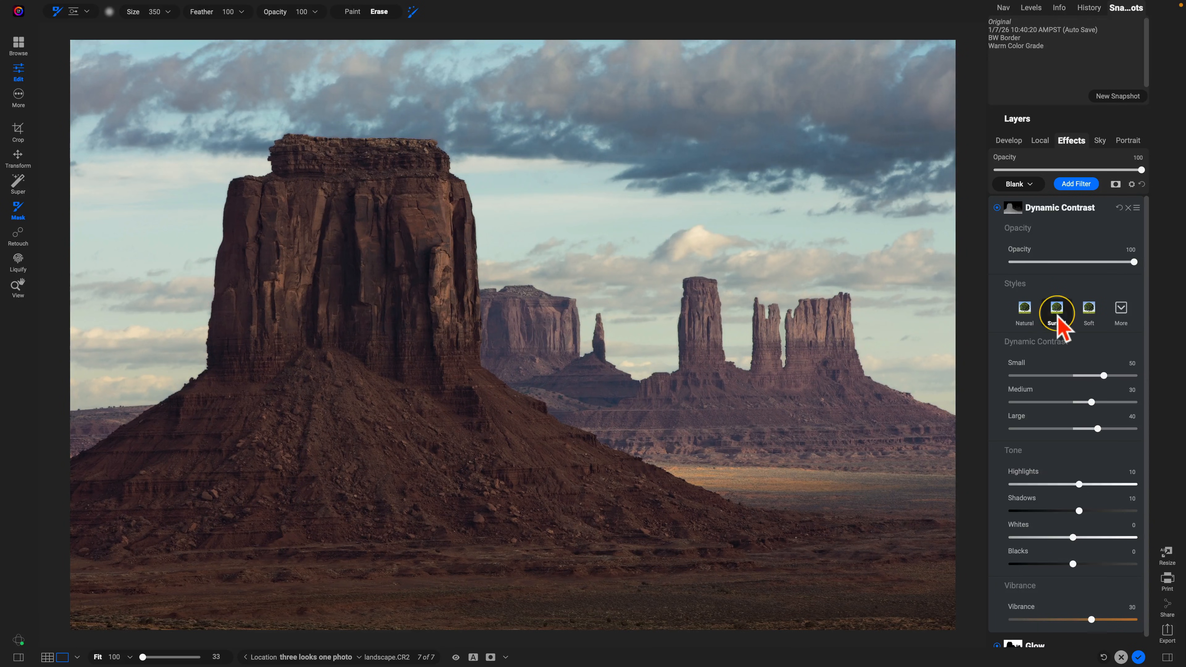
left_click(1056, 309)
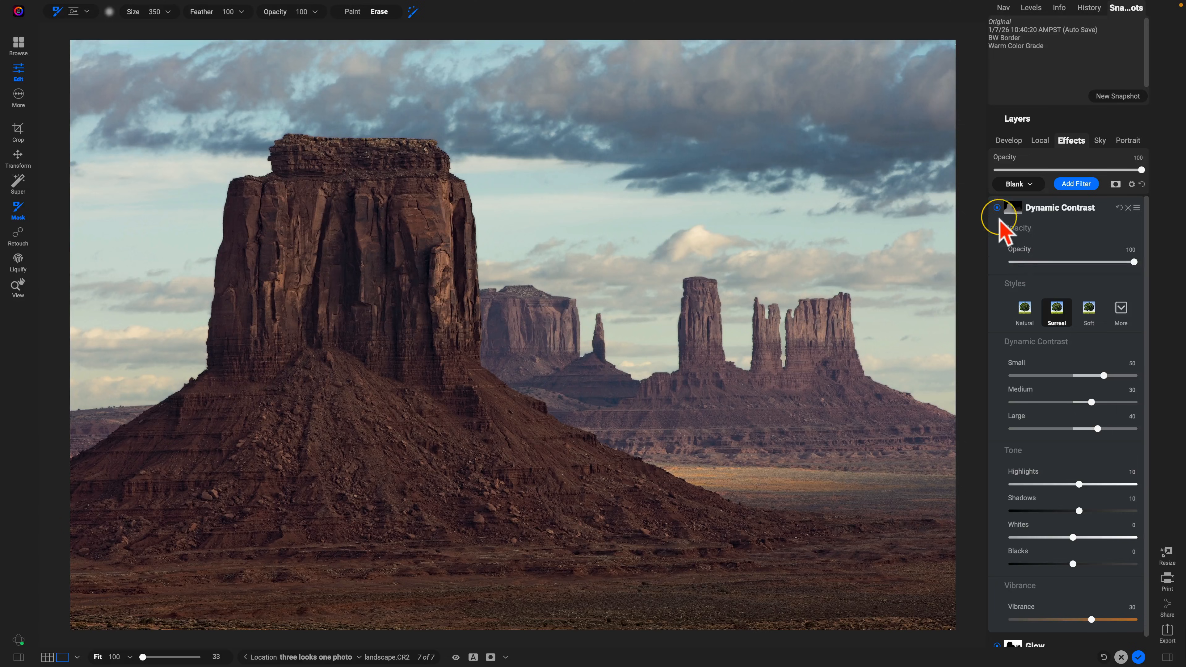
left_click(998, 207)
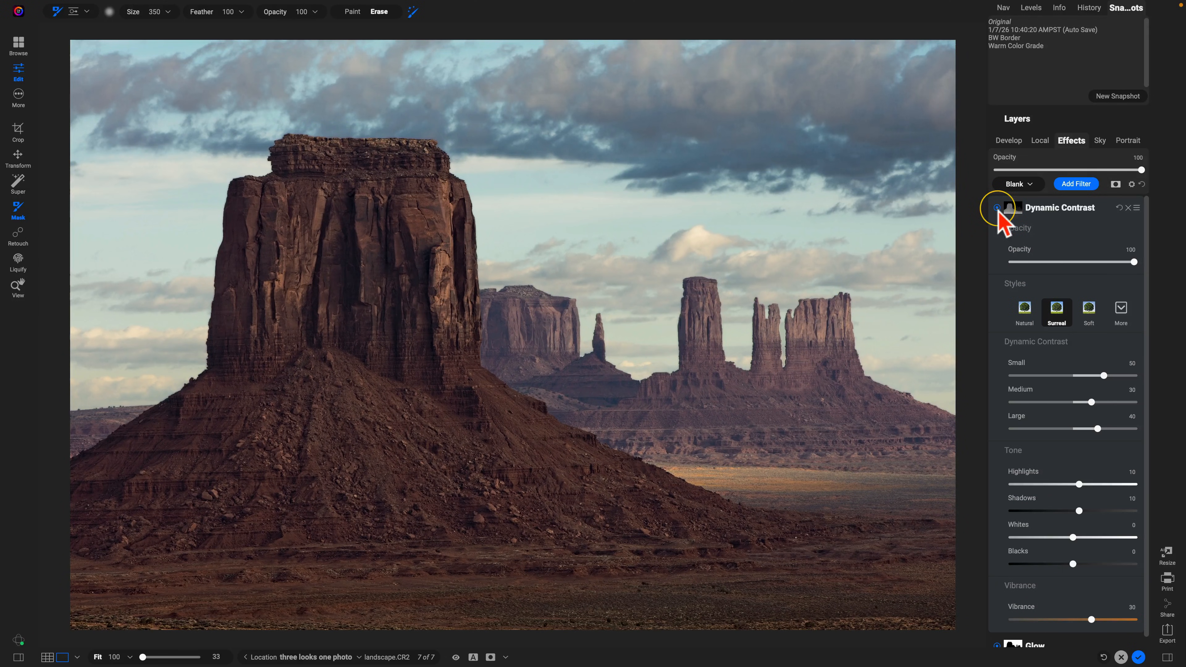
mouse_move(830, 246)
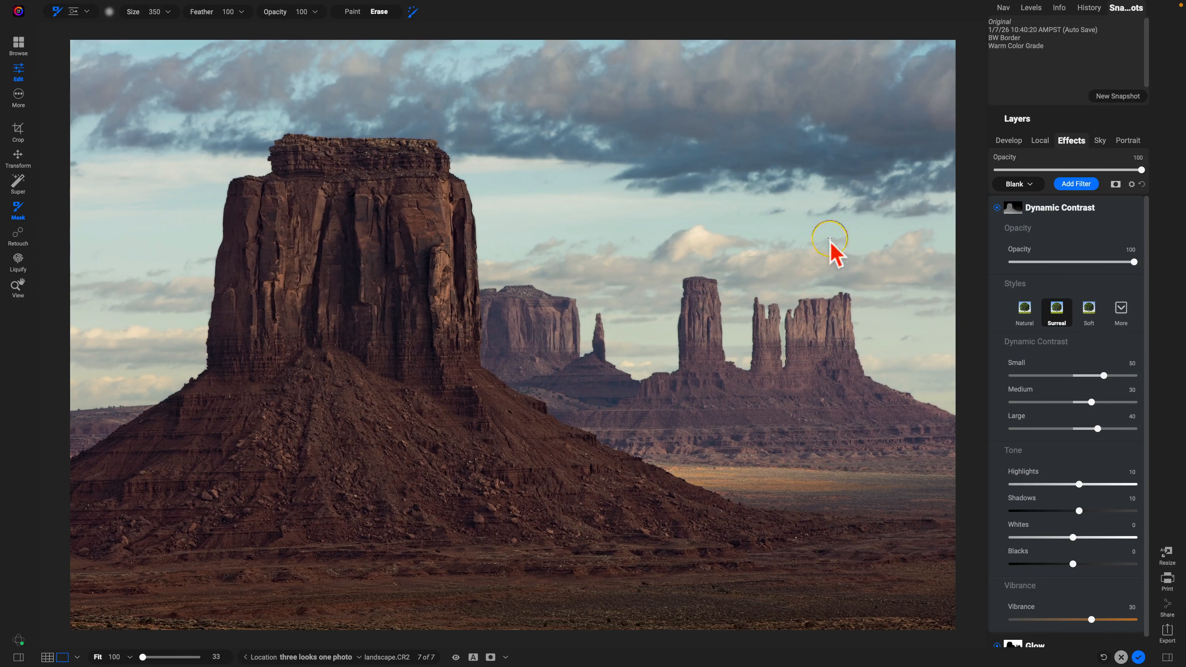
mouse_move(991, 338)
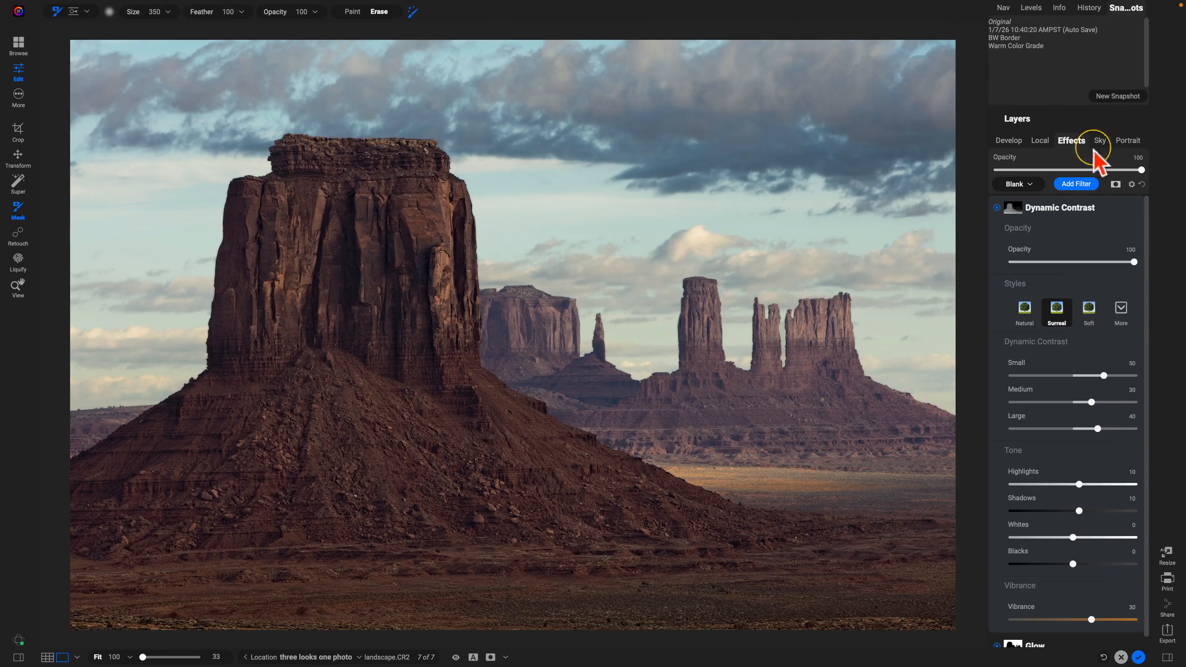
Step: Save the current Glow and Dynamic Contrast look as a snapshot named 'Contrast and Glow'
left_click(1118, 97)
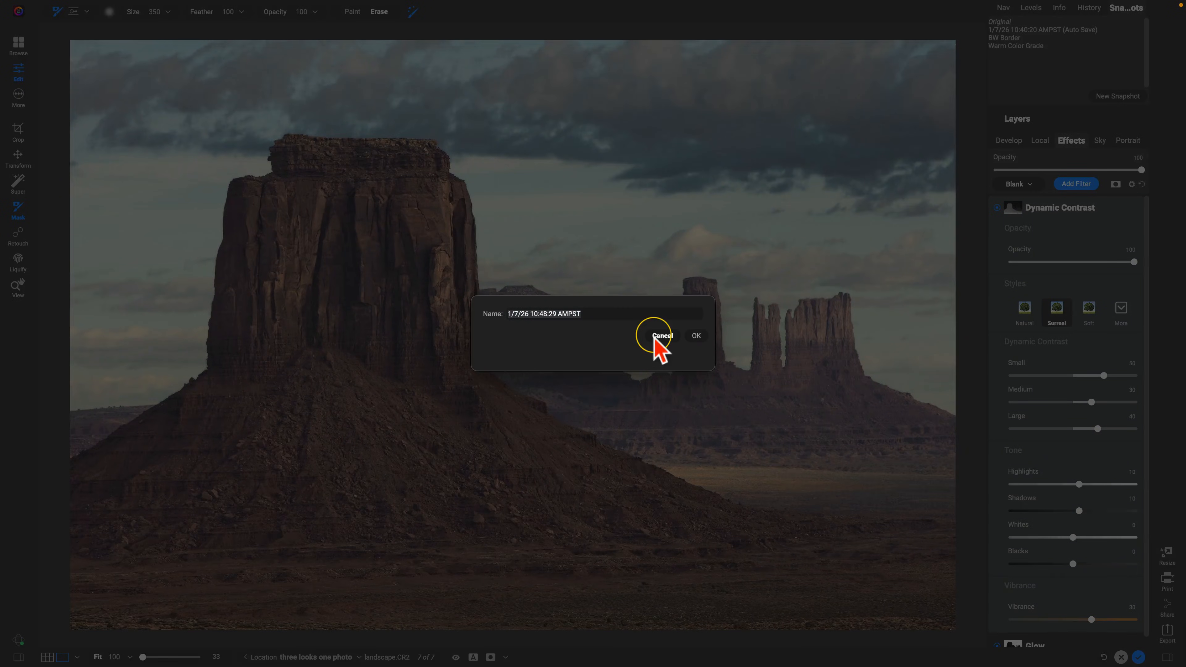
type("Contrast and Glow")
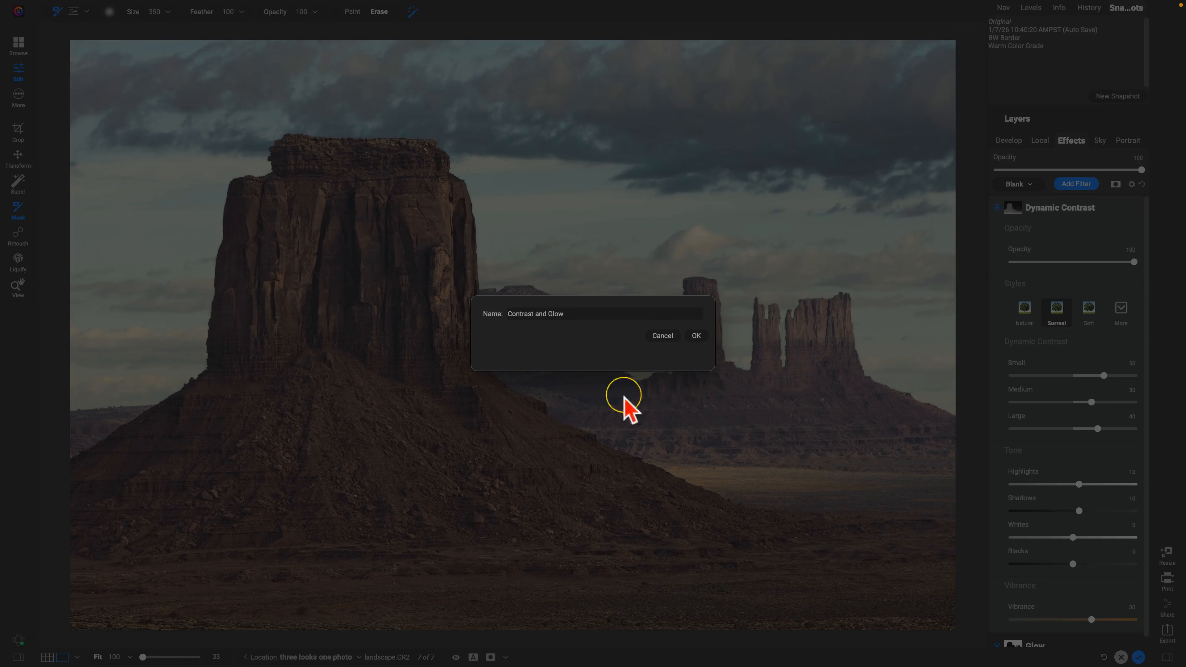
left_click(694, 335)
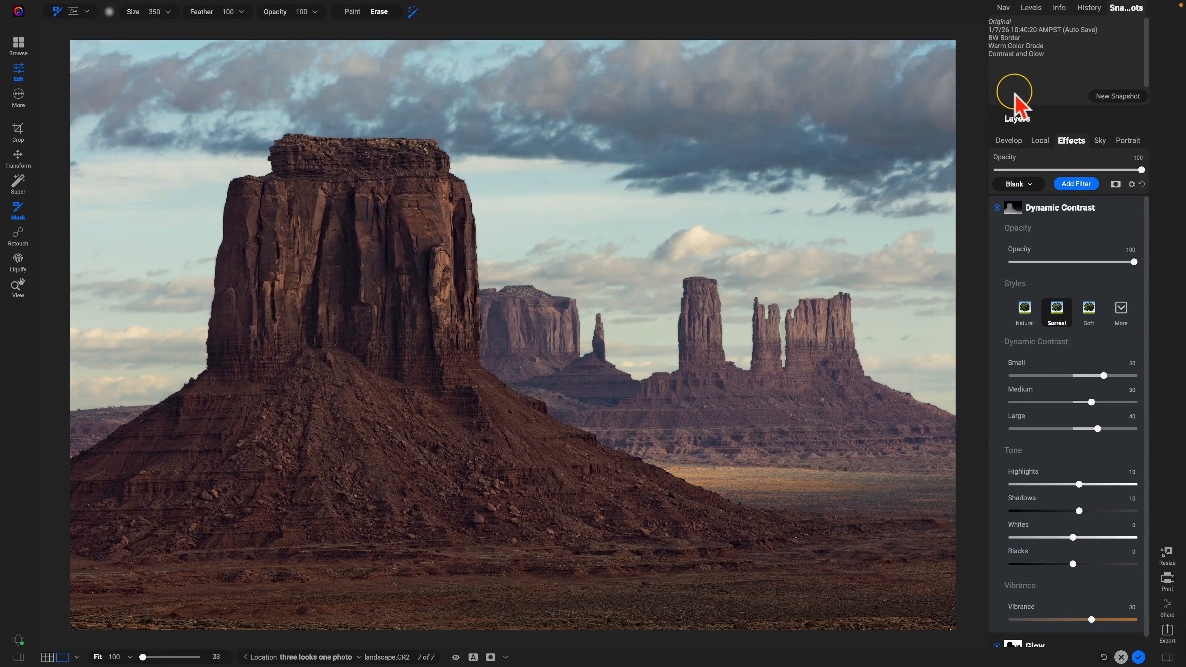
mouse_move(1176, 76)
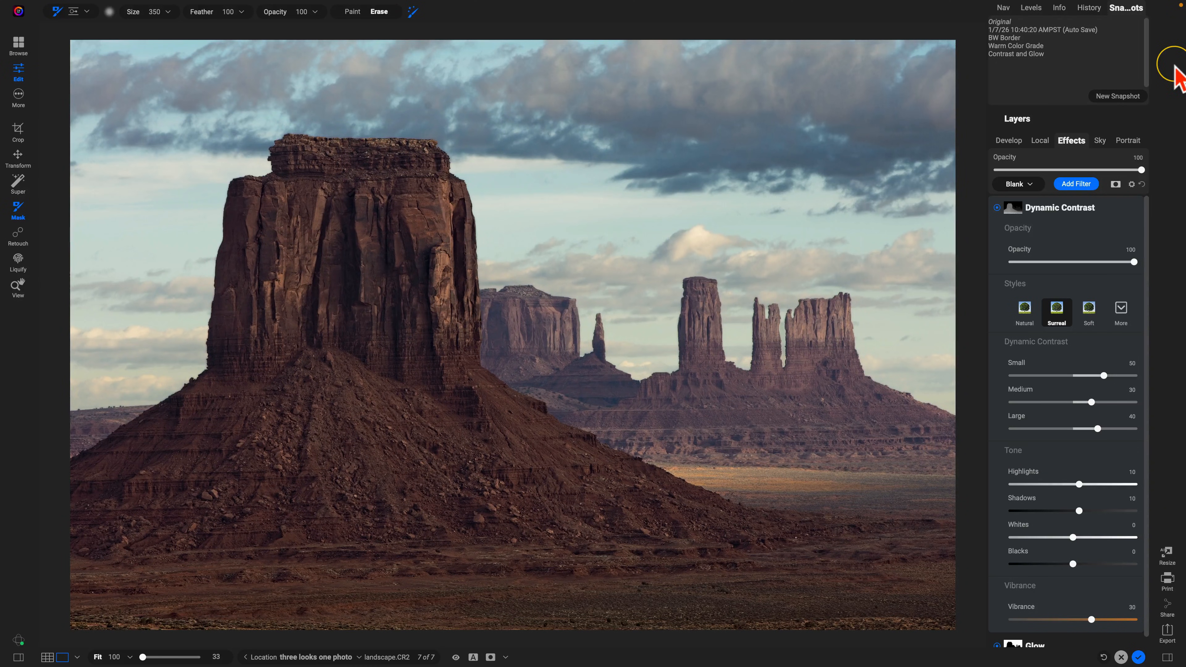
mouse_move(1063, 71)
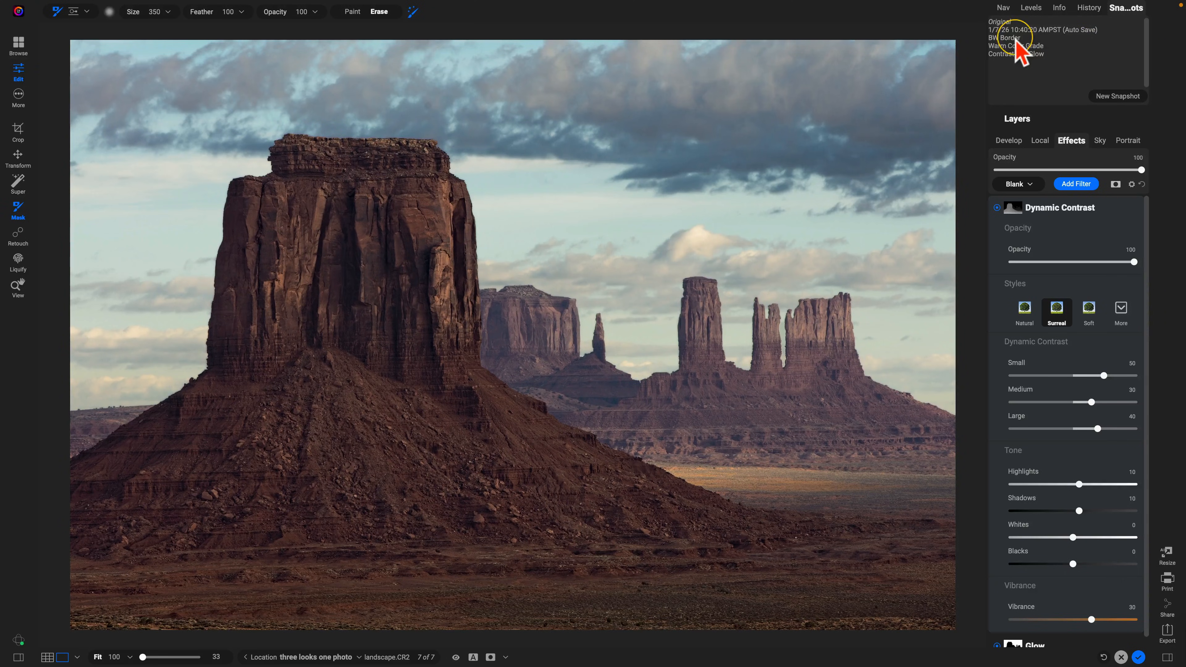
Step: Preview the BW Border and Warm Color Grade snapshots, then apply BW Border
left_click(1016, 45)
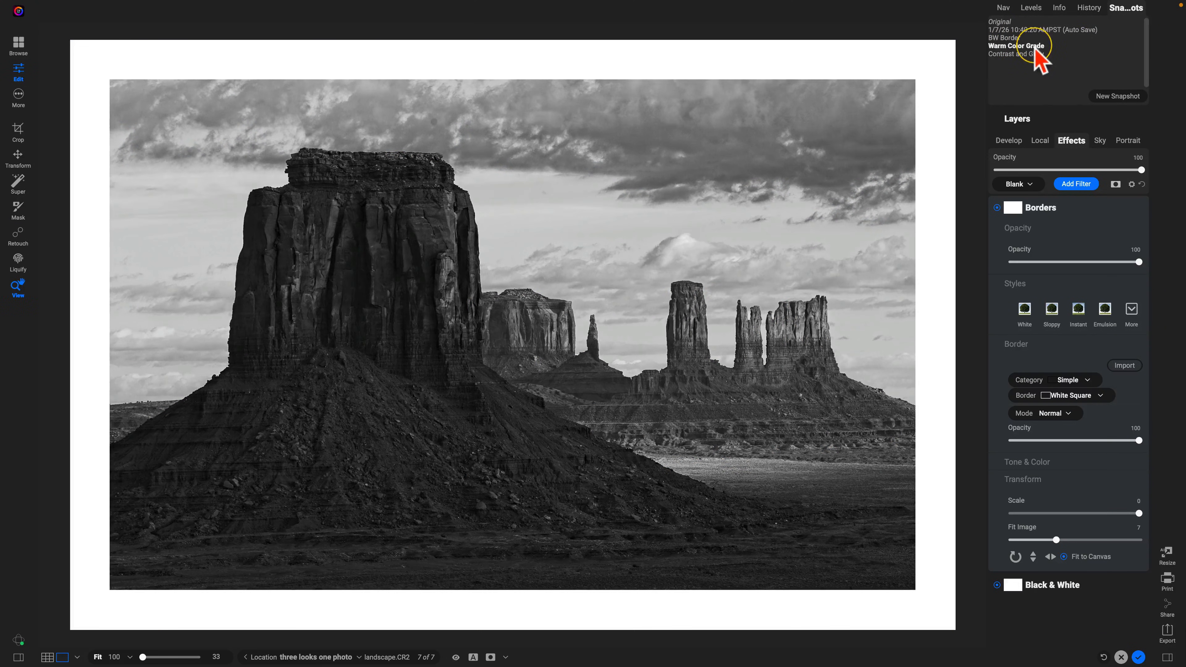
left_click(1015, 54)
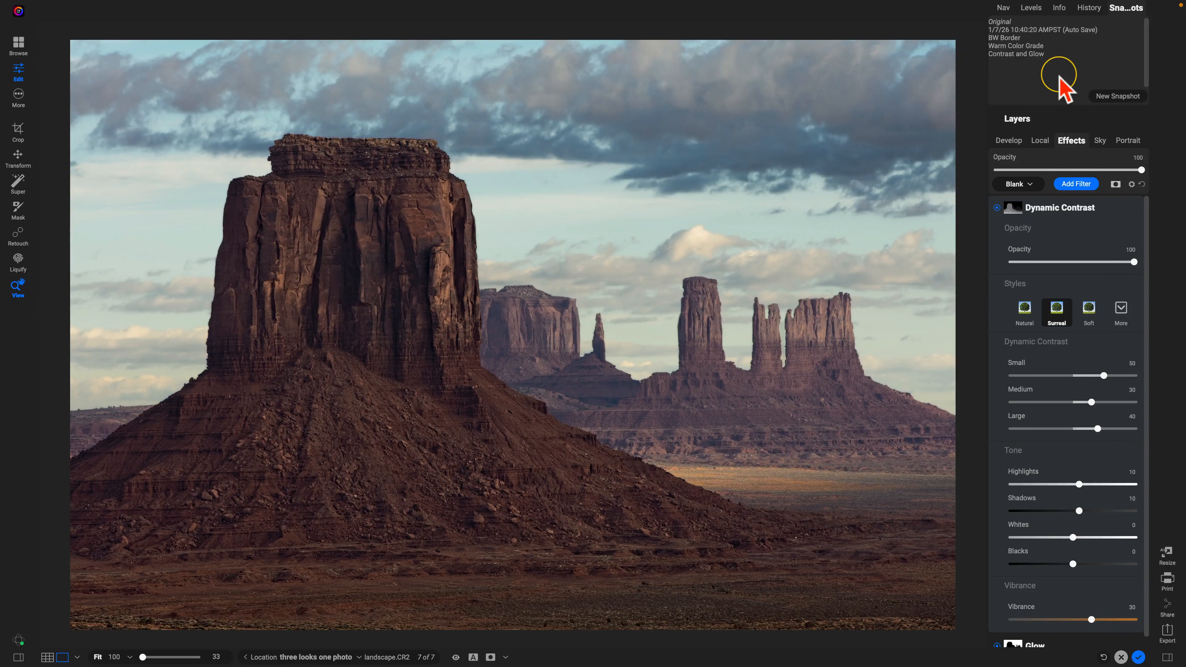
mouse_move(1014, 39)
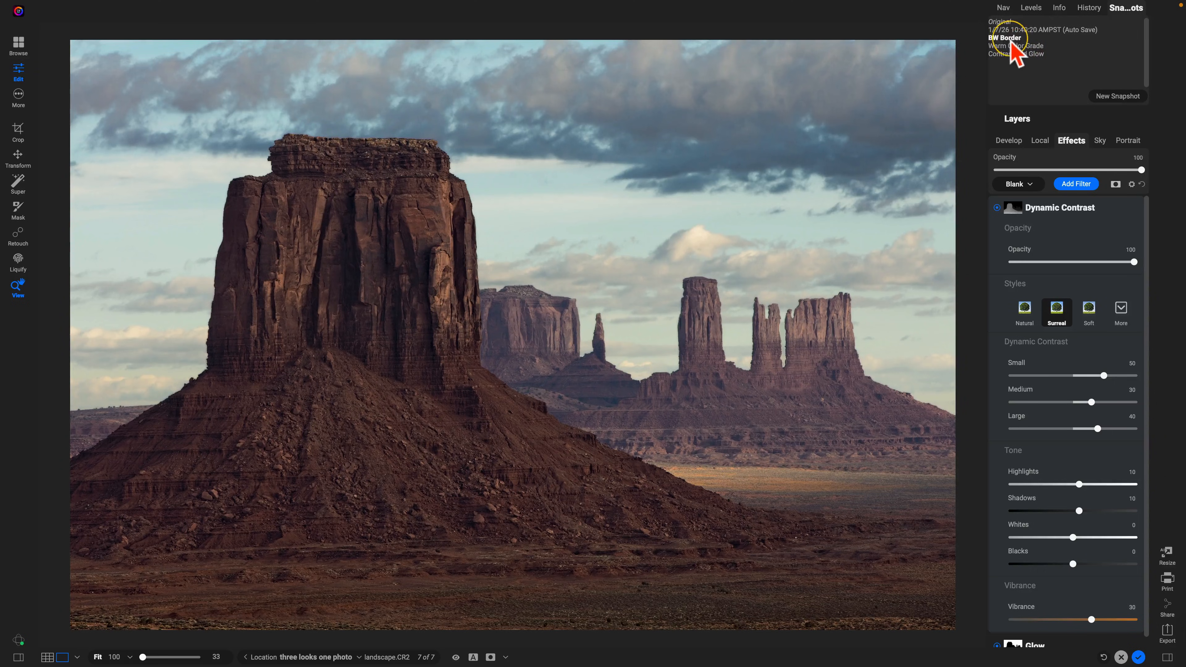
left_click(1005, 38)
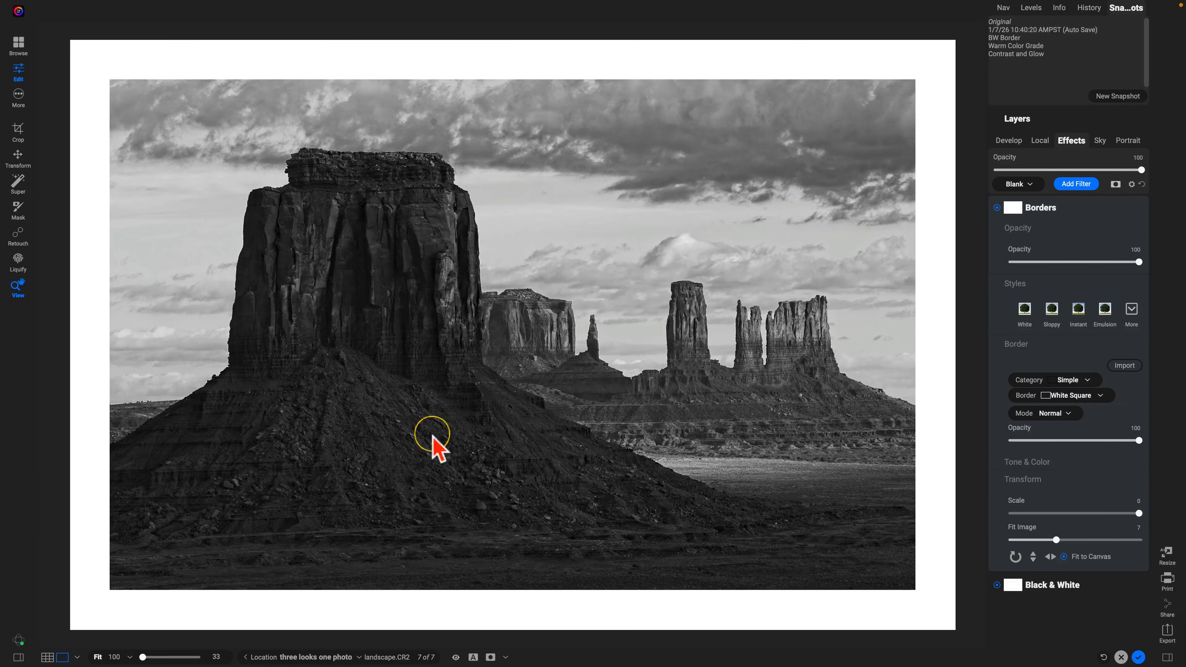
mouse_move(598, 454)
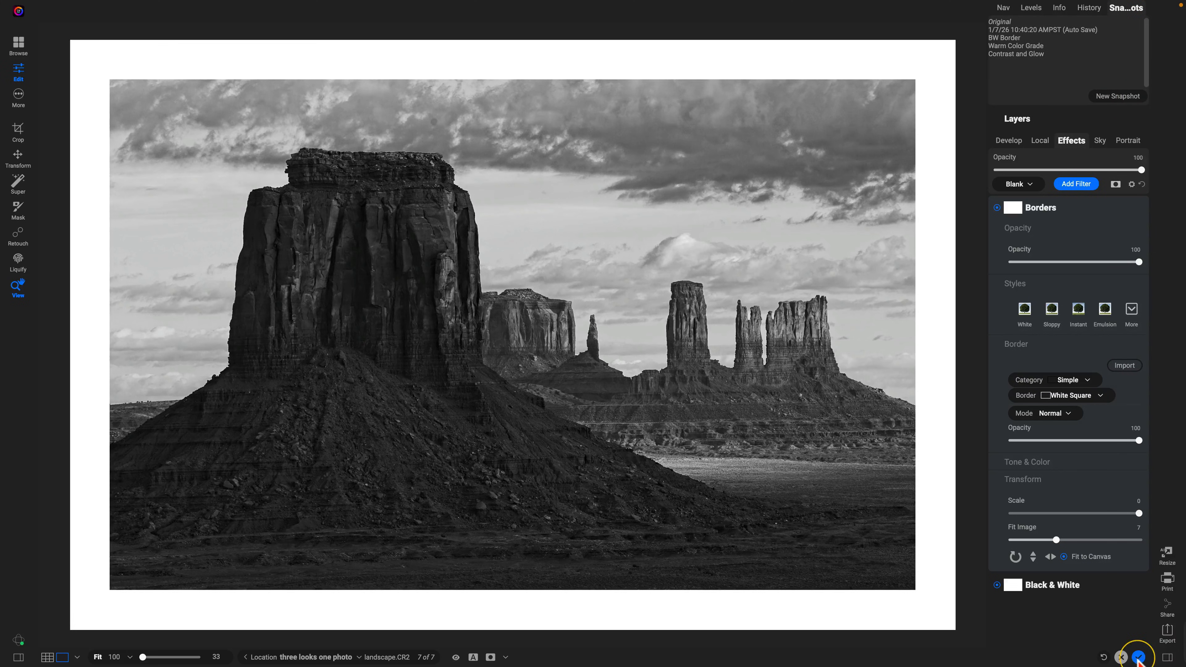
Step: Commit the edits with Done, view landscape.CR2 in the browse grid, and reopen it for editing
left_click(18, 43)
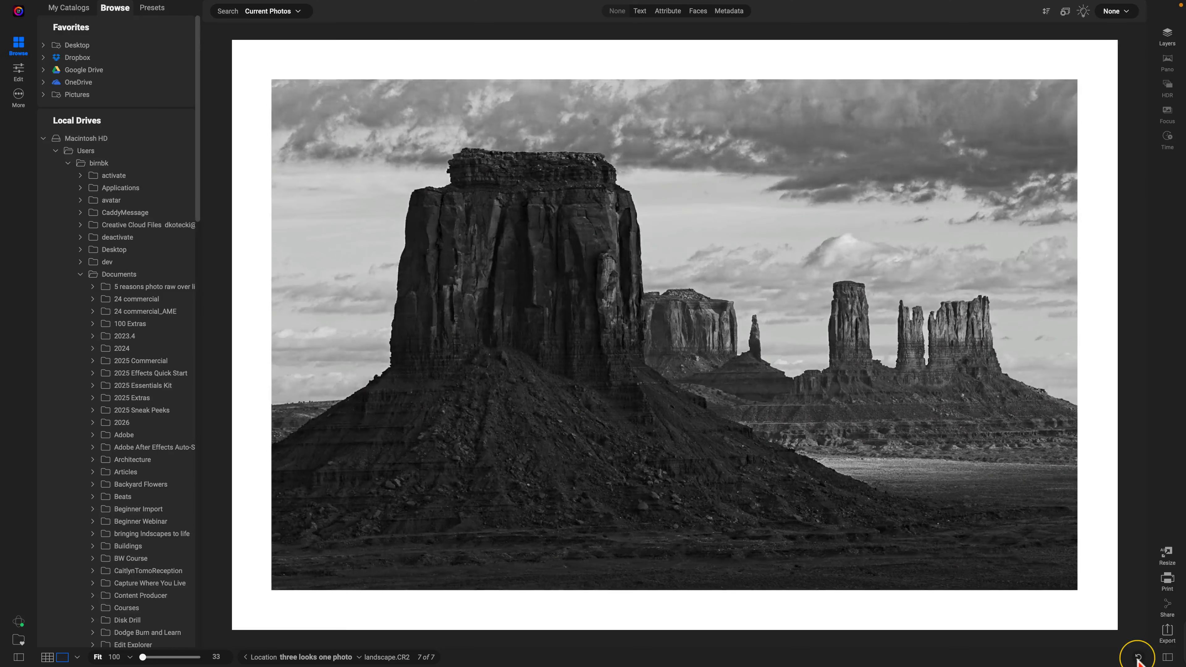
left_click(47, 657)
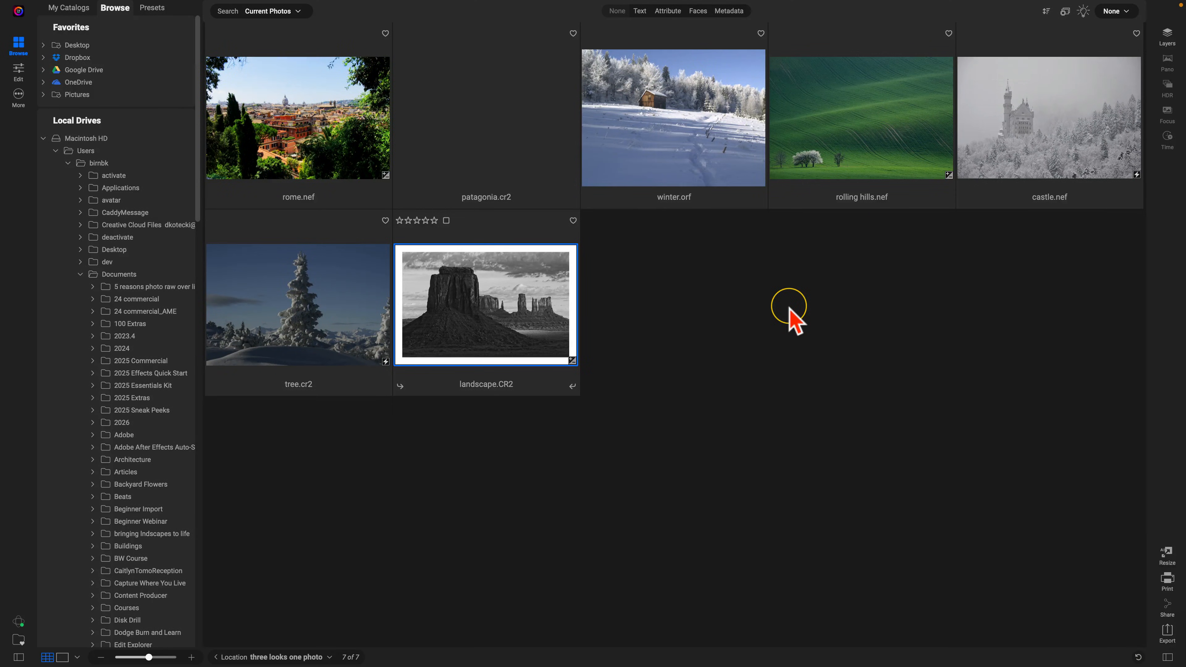
left_click(672, 118)
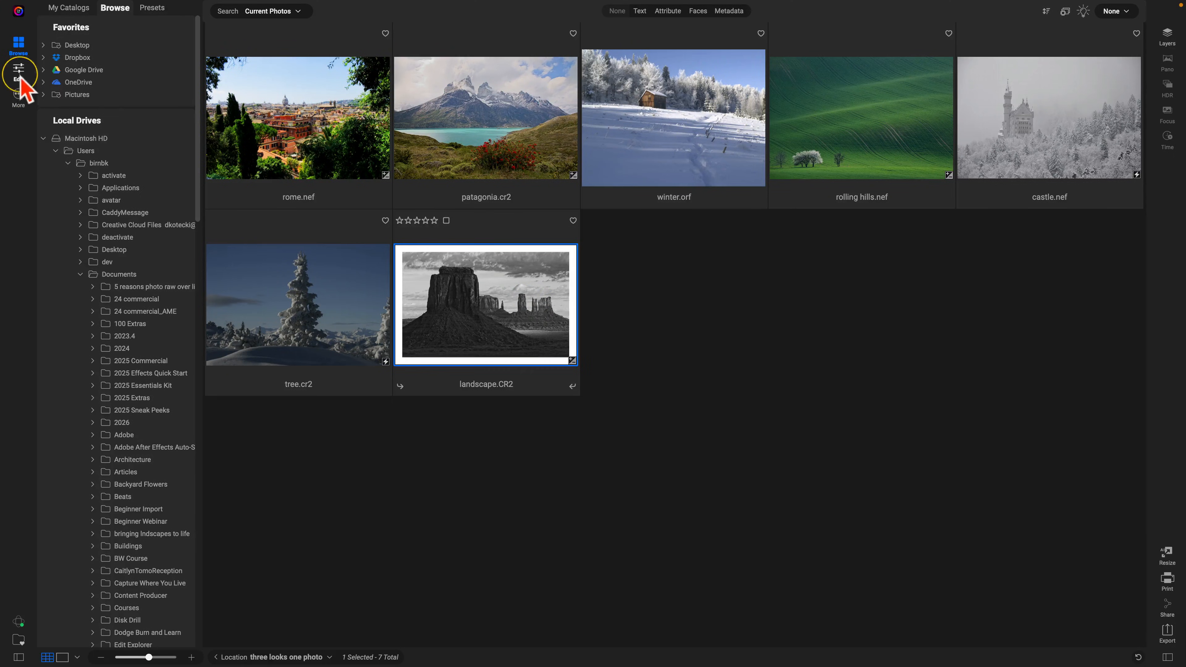
left_click(17, 71)
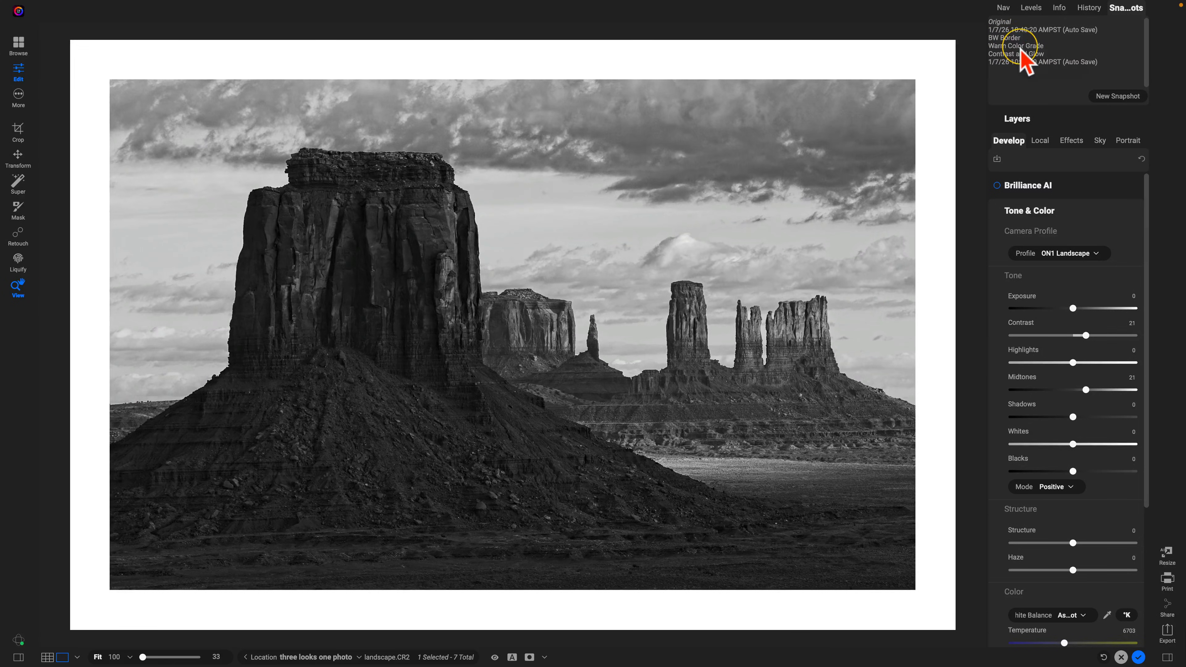
Step: Preview the Warm Color Grade and Contrast and Glow snapshots on the reopened photo
left_click(1018, 46)
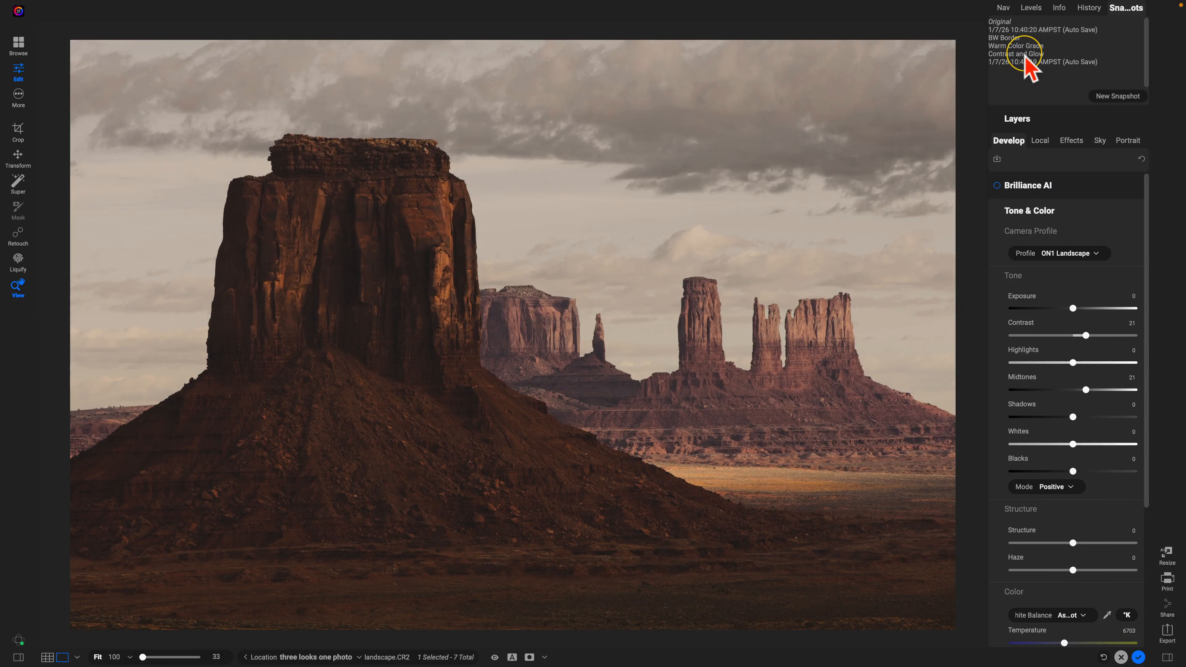
left_click(1014, 54)
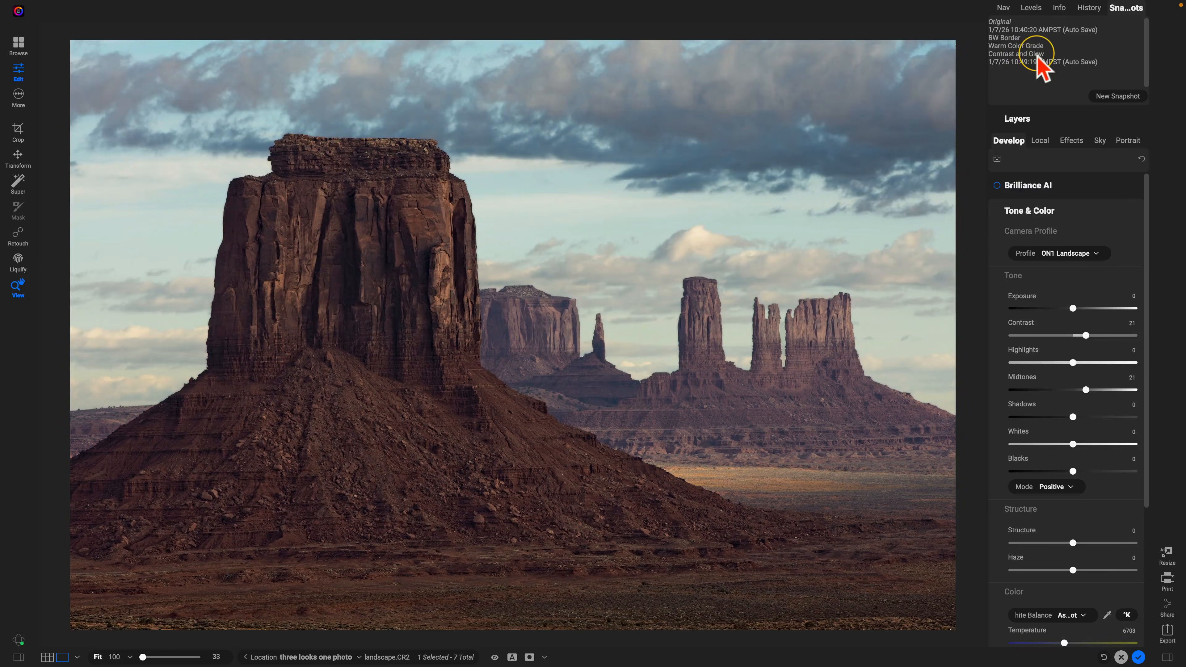